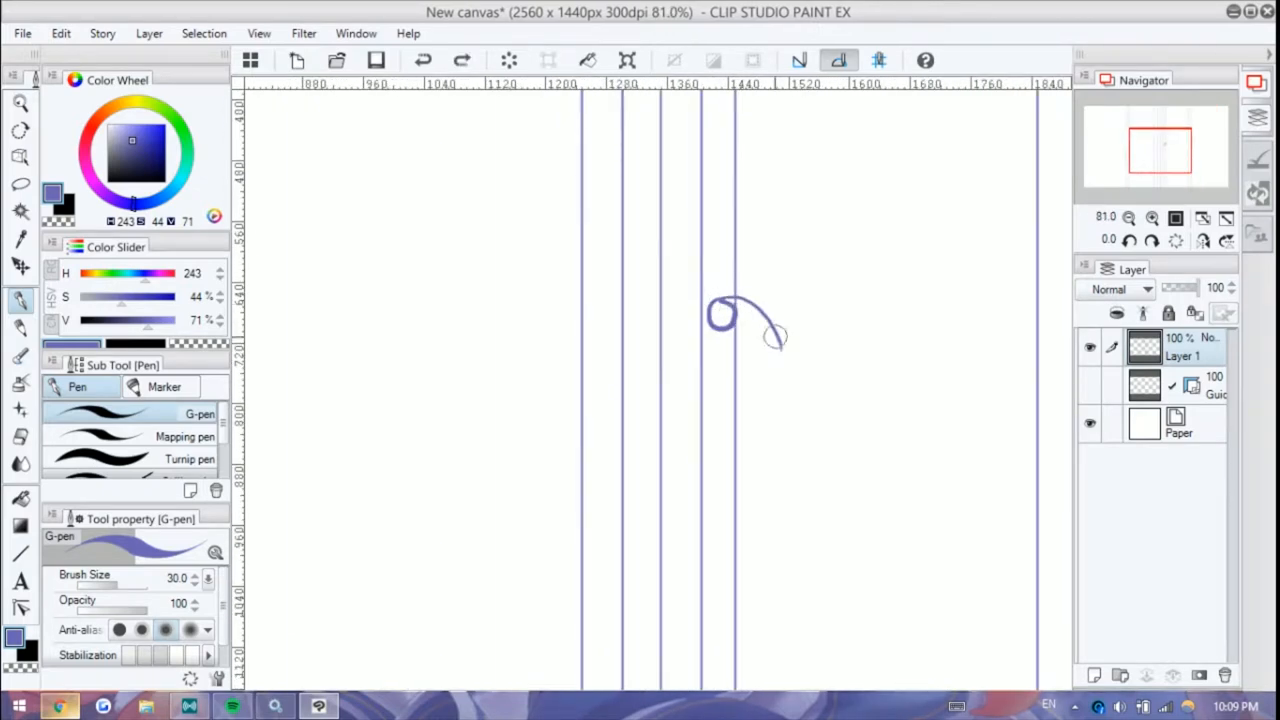
# Step: Draw the curl of a scroll-shaped door handle between the central door lines
pyautogui.moveTo(775, 335); pyautogui.dragTo(760, 415)
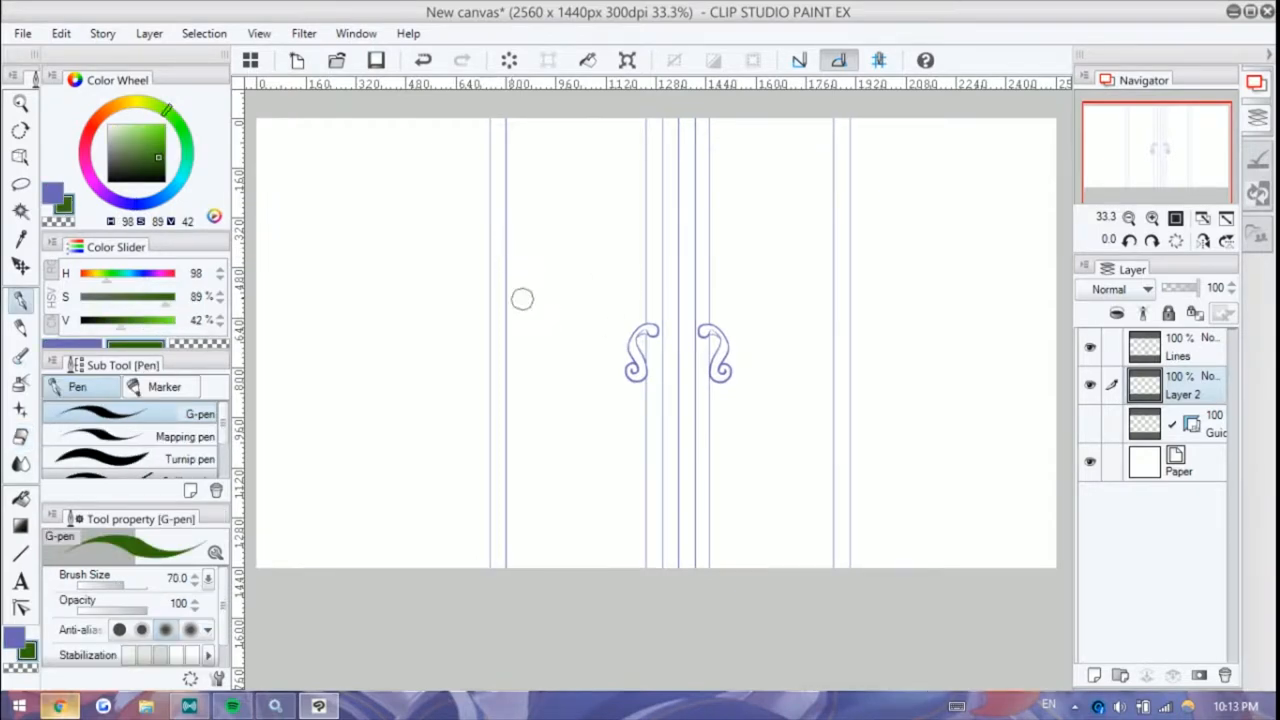
# Step: Sketch the horizon line and cliff outlines in green
pyautogui.moveTo(505, 300); pyautogui.dragTo(845, 295)
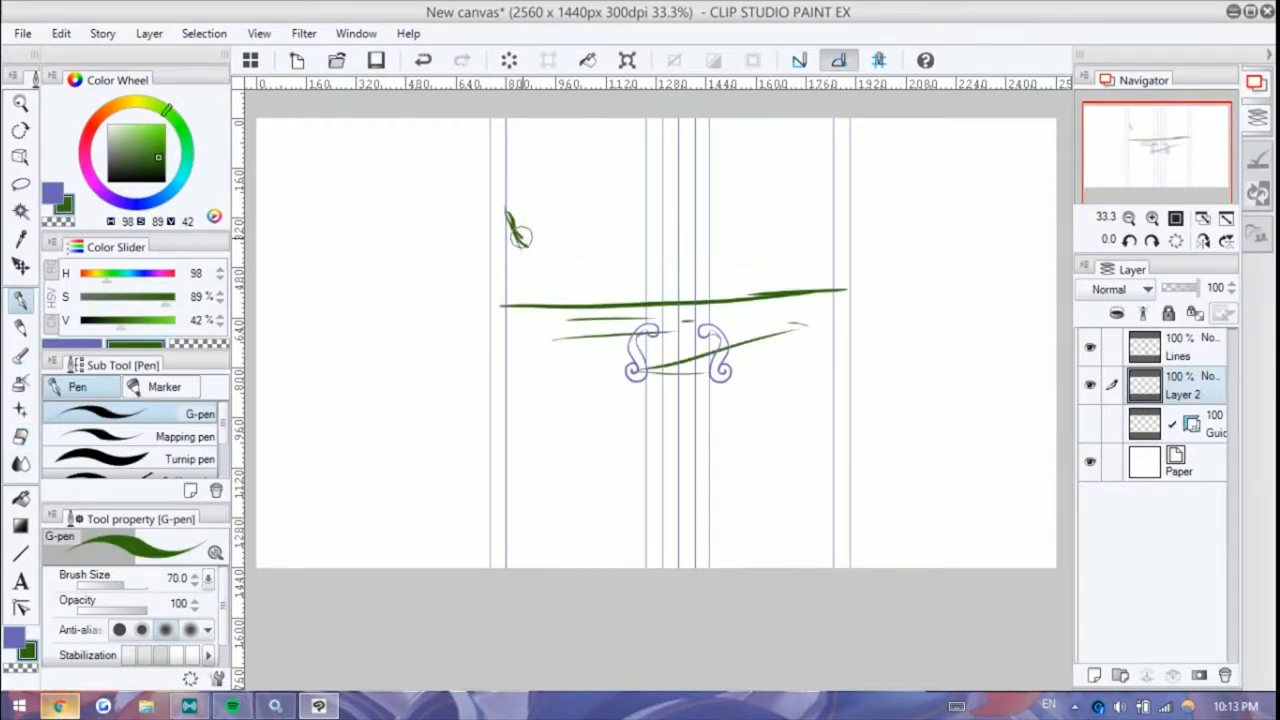
pyautogui.moveTo(510, 235); pyautogui.dragTo(645, 500)
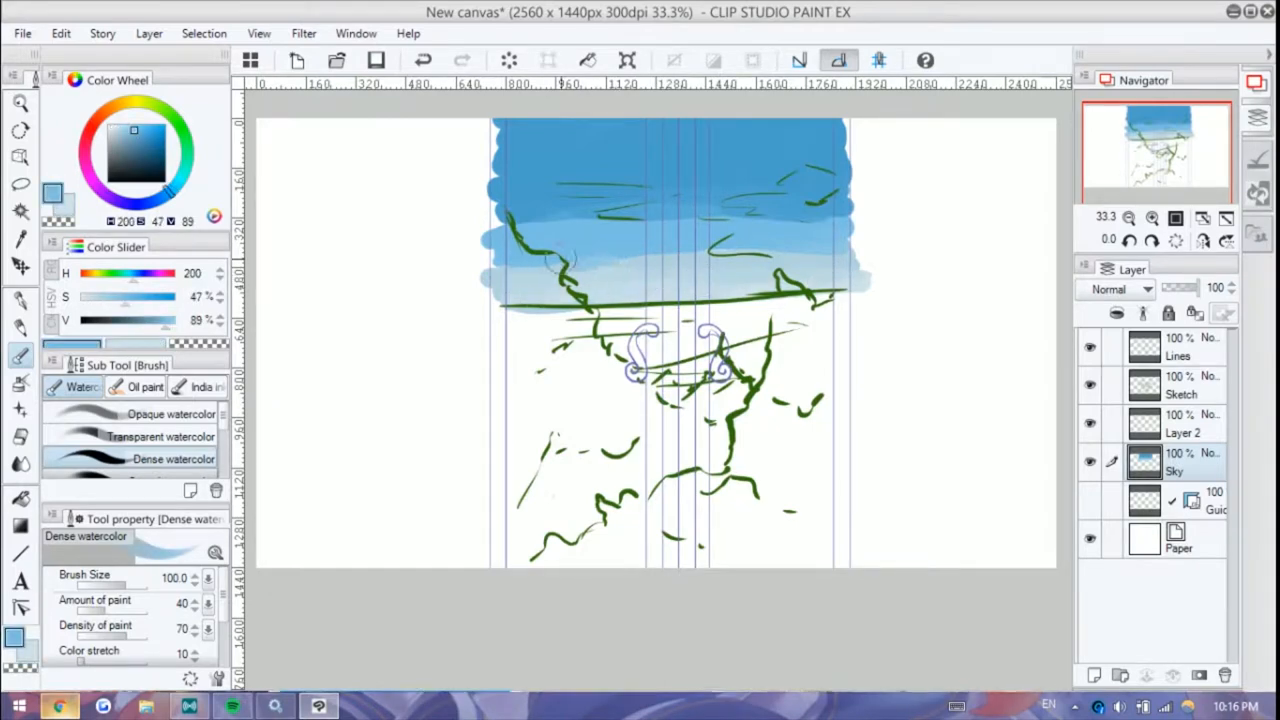
# Step: Choose a lighter sky tint for painting the clouds
pyautogui.click(161, 436)
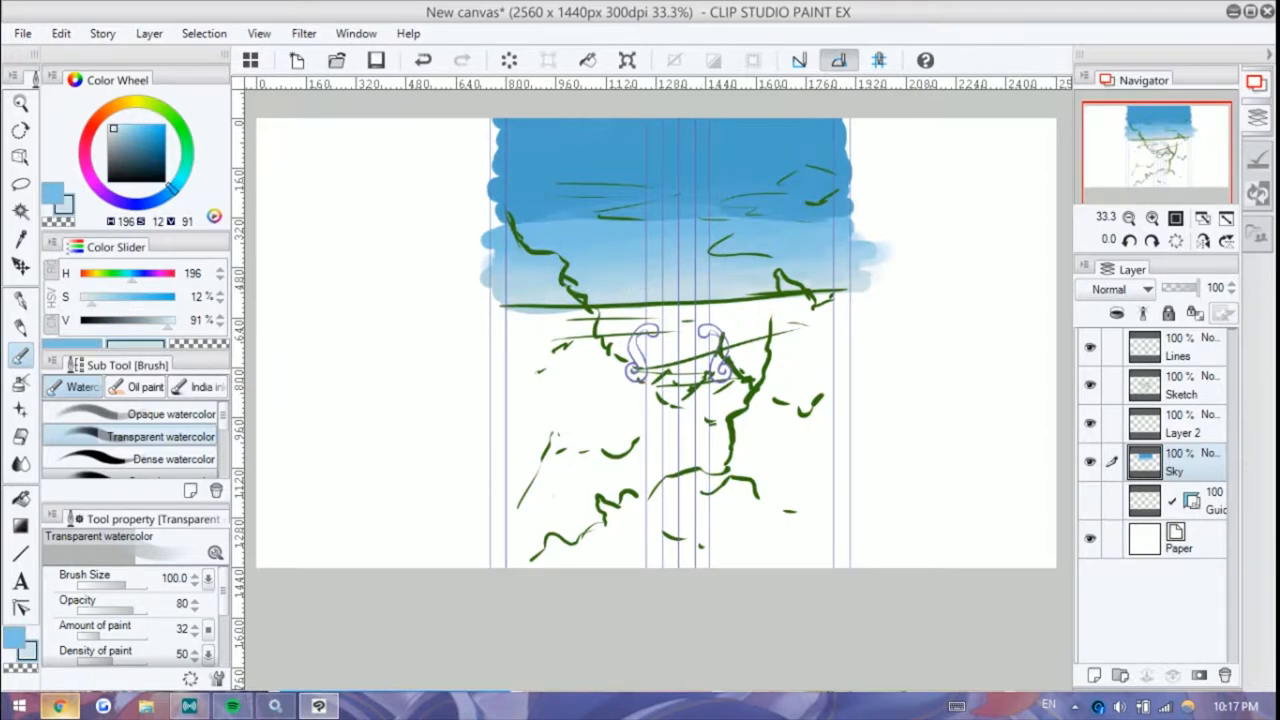
pyautogui.click(133, 131)
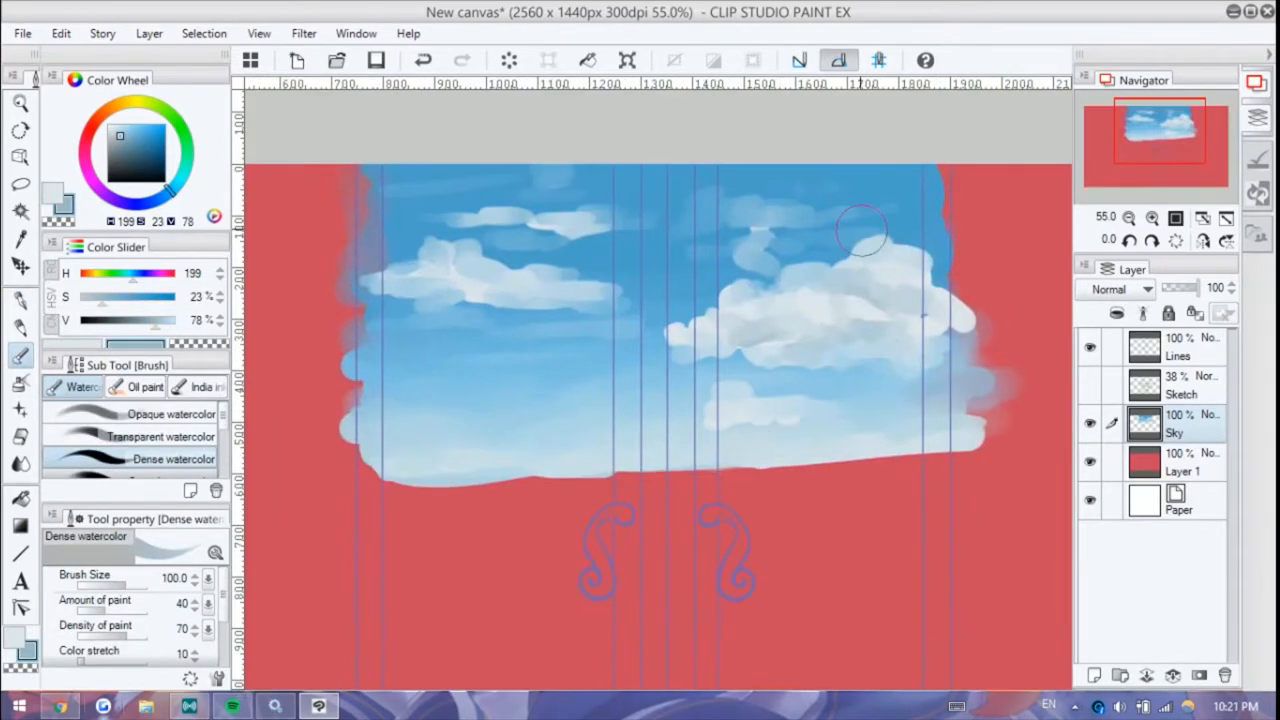
# Step: Pick the watercolour brush and a pale tone for shading the right cloud
pyautogui.click(160, 436)
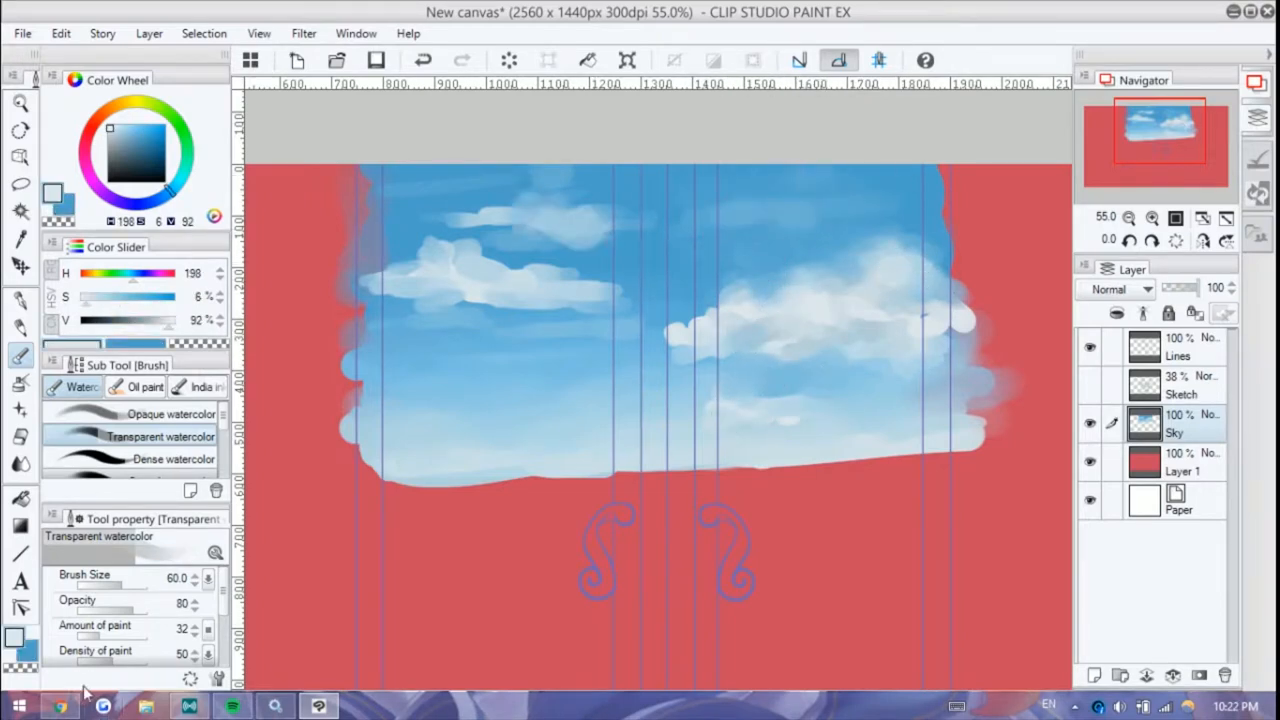
pyautogui.click(172, 459)
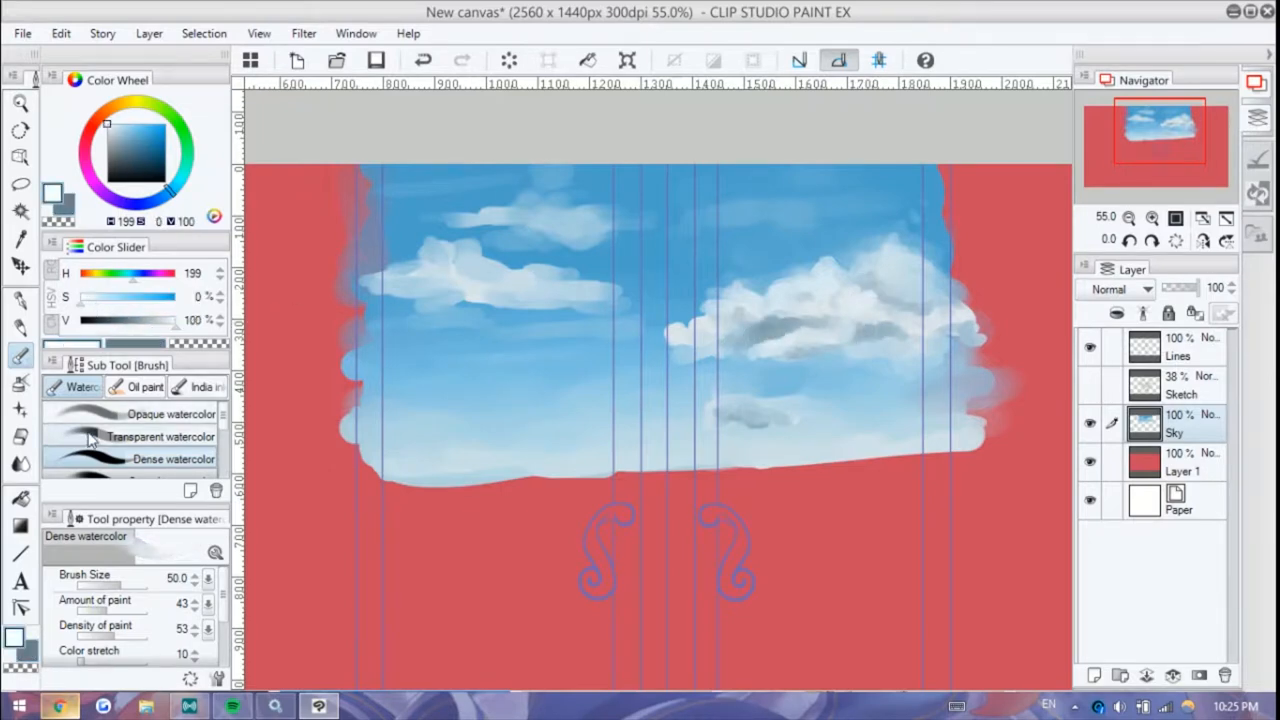
# Step: Paint blue over the cloud edges and dab shading into the left cloud
pyautogui.click(161, 437)
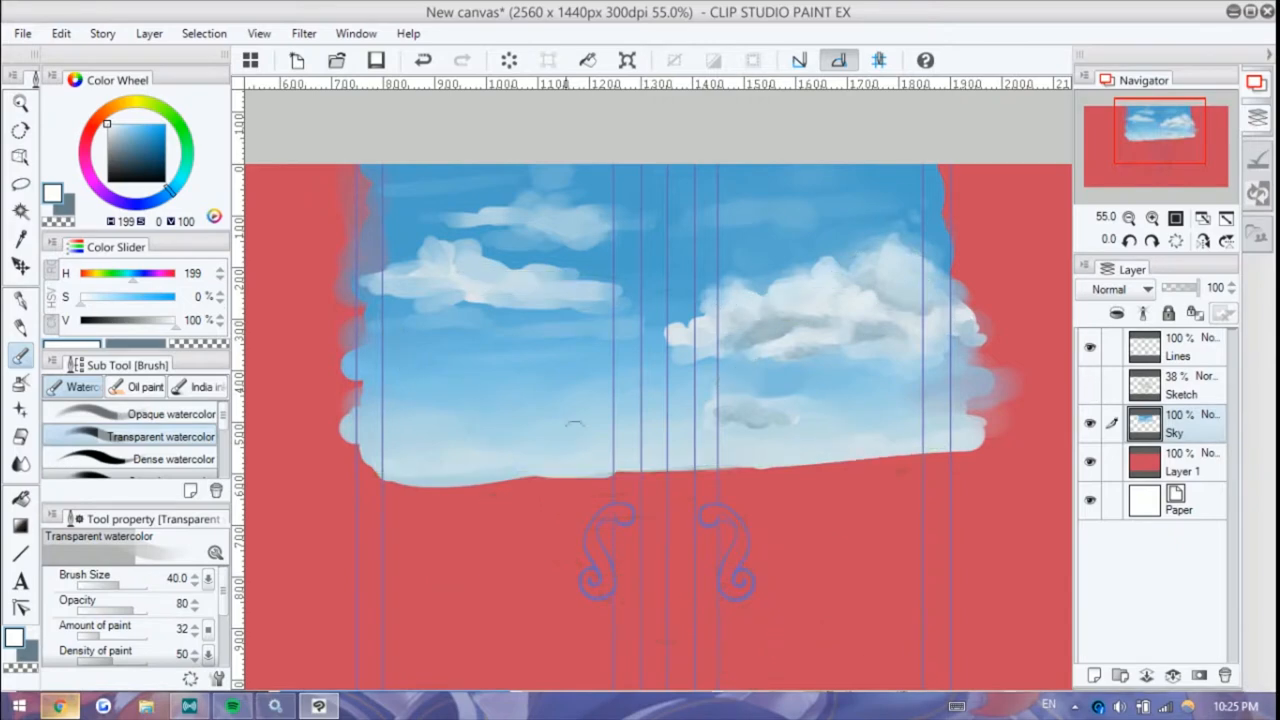
pyautogui.click(172, 459)
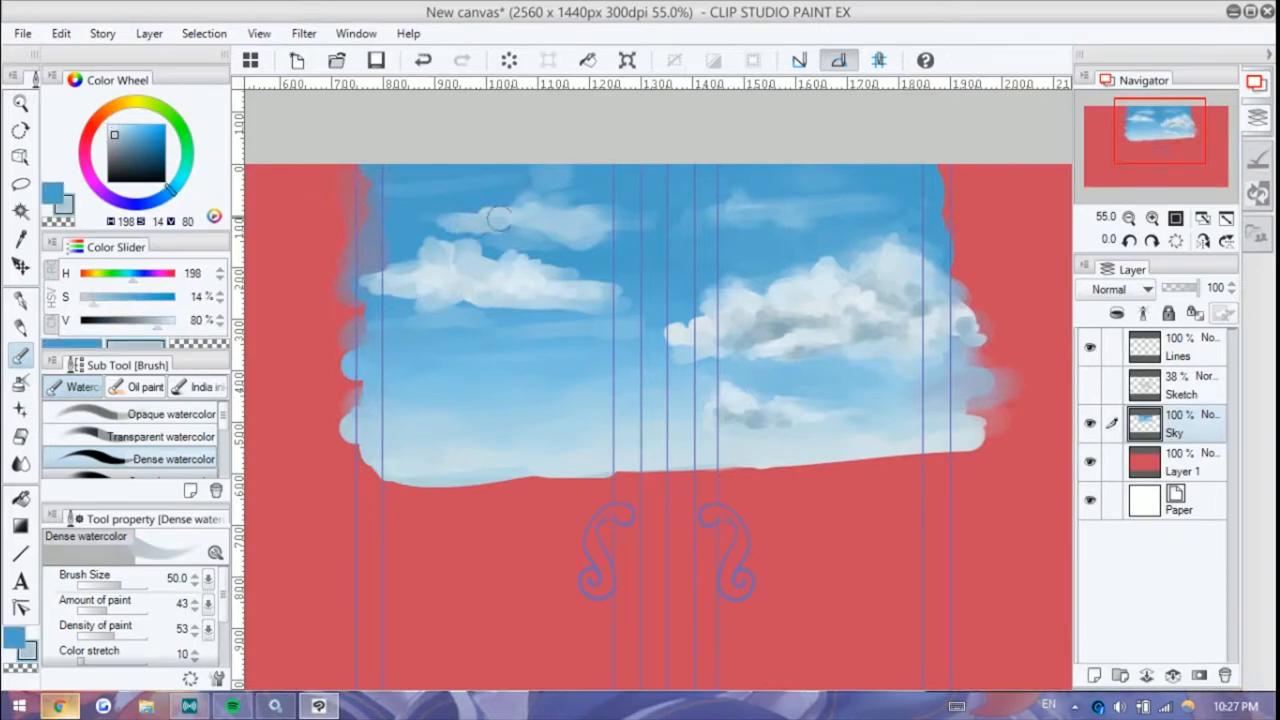
pyautogui.moveTo(500, 215); pyautogui.dragTo(435, 253)
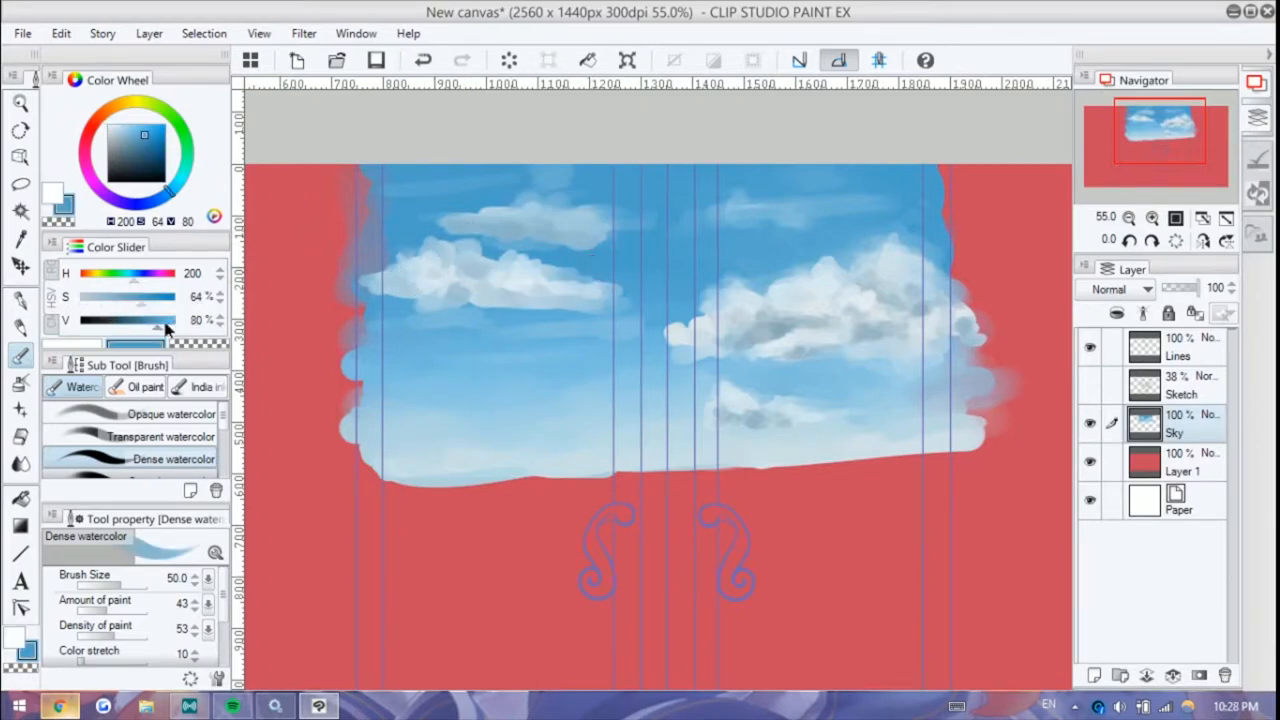
pyautogui.click(161, 436)
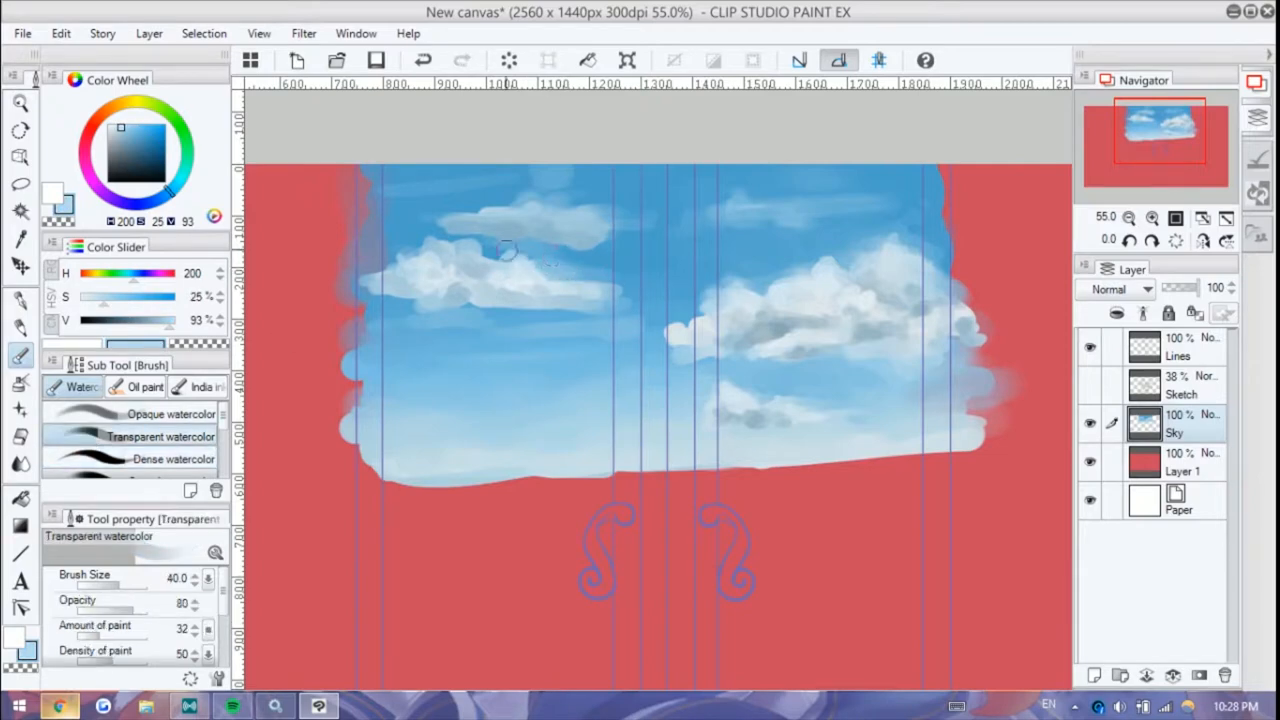
pyautogui.click(173, 459)
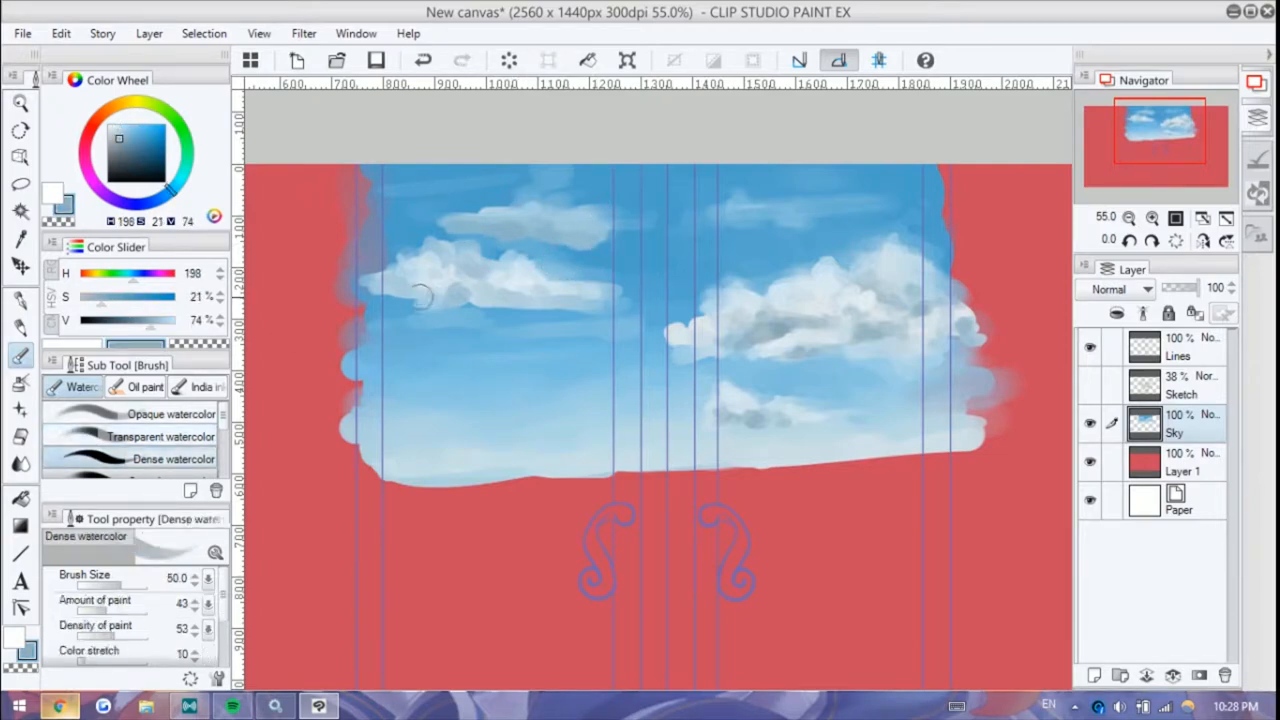
pyautogui.click(107, 124)
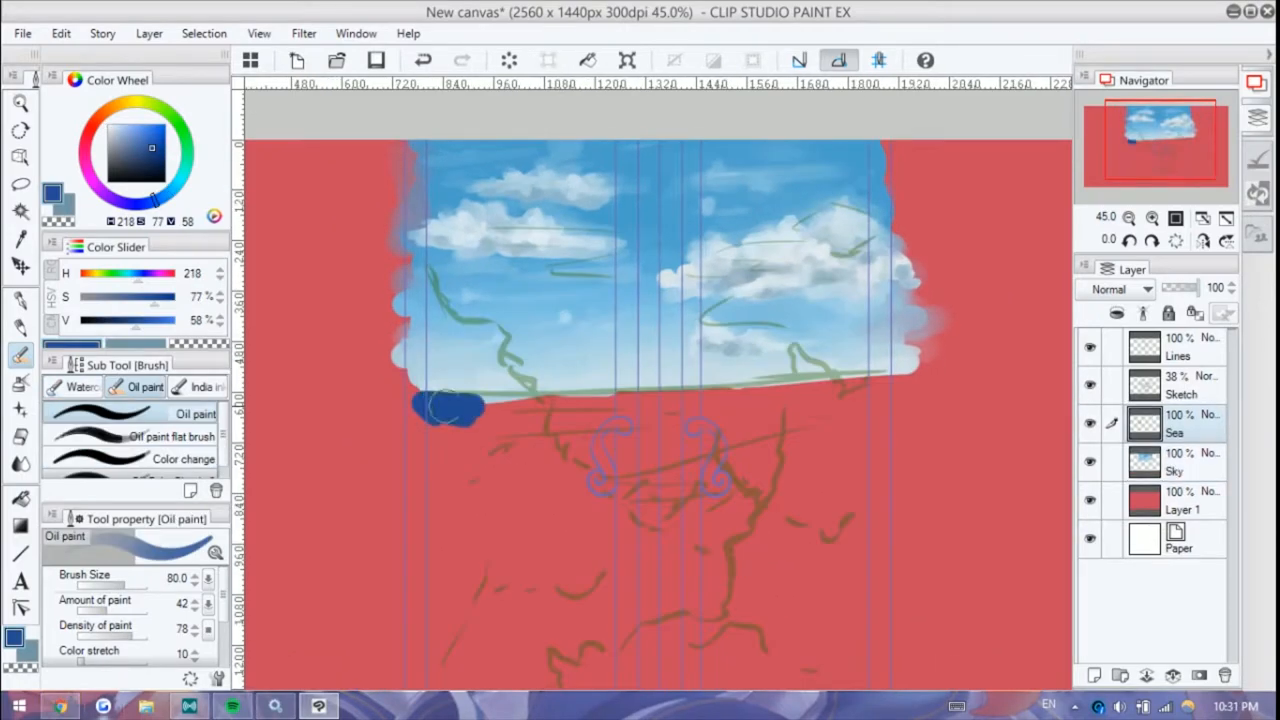
# Step: Paint the deep blue sea band, hide the green sketch, and add white horizon waves
pyautogui.moveTo(450, 405); pyautogui.dragTo(960, 375)
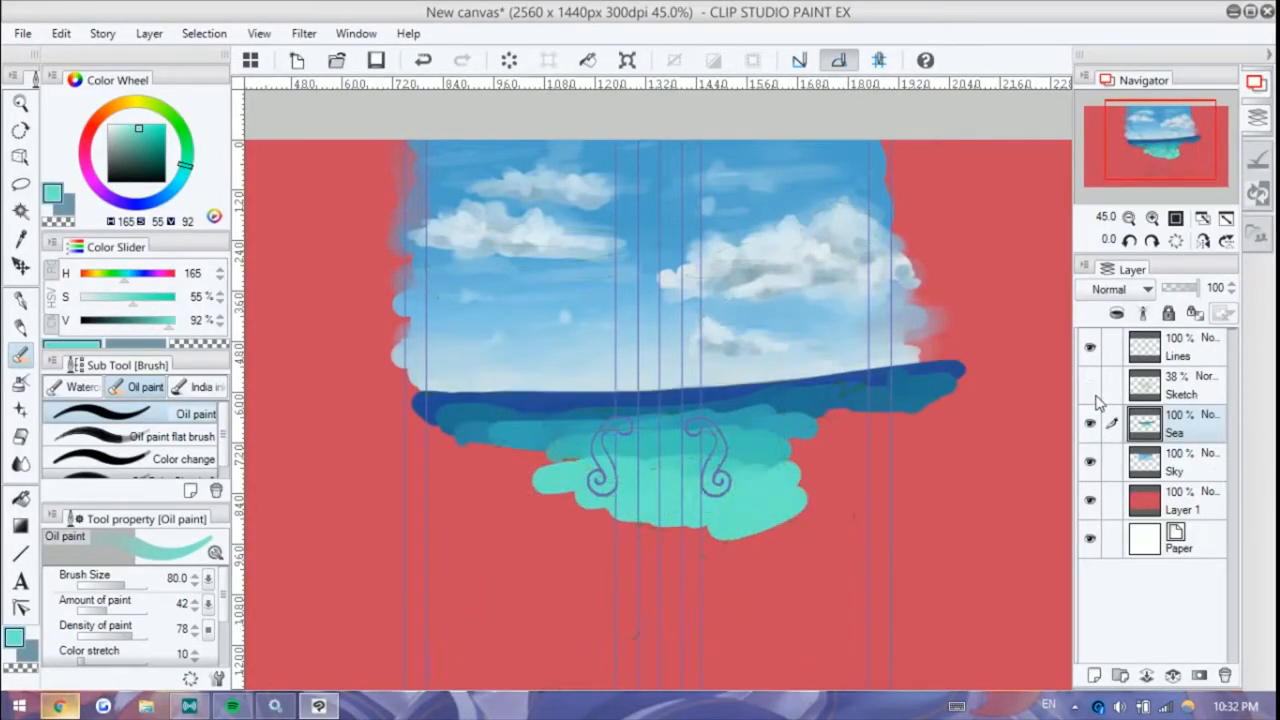
pyautogui.click(183, 458)
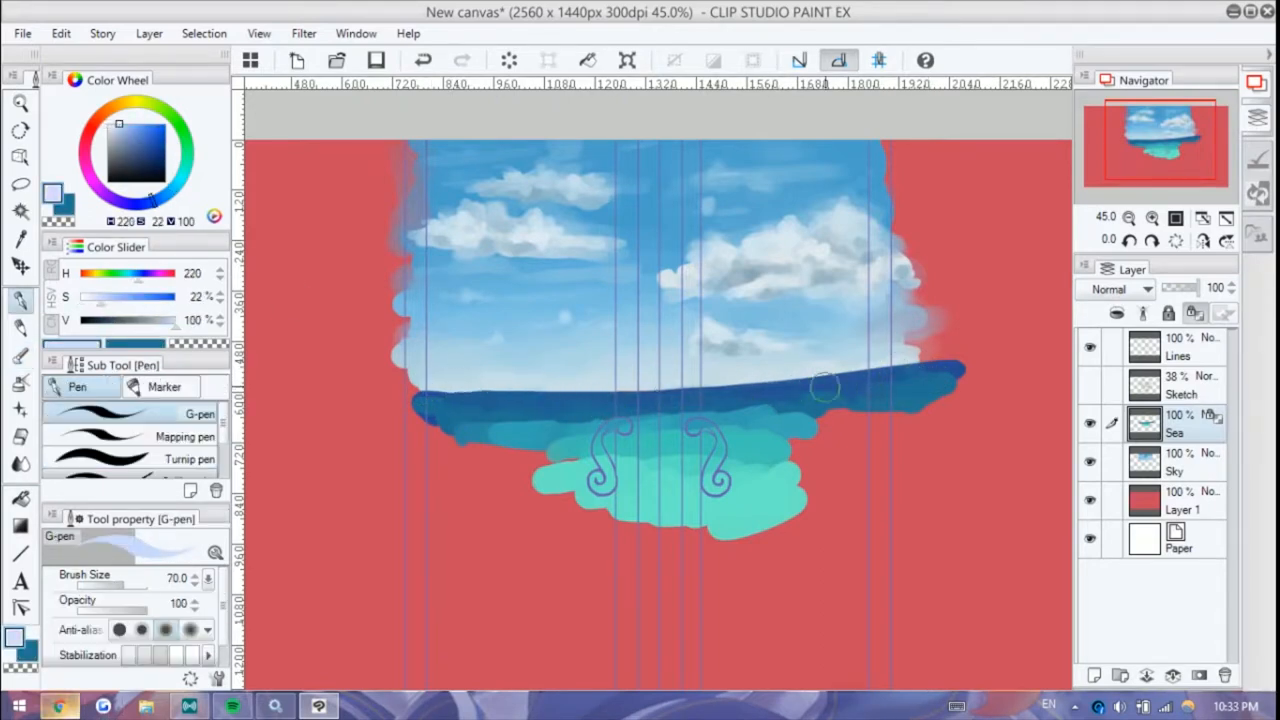
pyautogui.moveTo(825, 388); pyautogui.dragTo(785, 380)
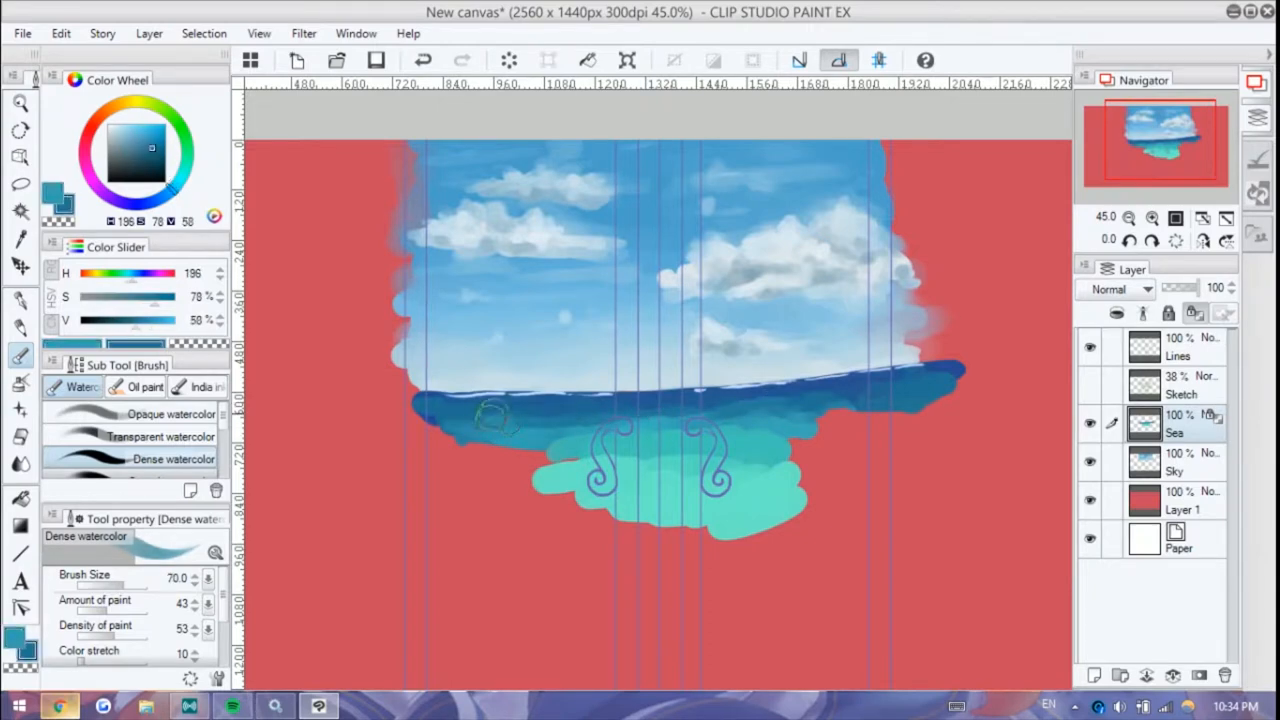
# Step: Blend the sea with watercolour brushes and add white sparkle marks
pyautogui.click(161, 436)
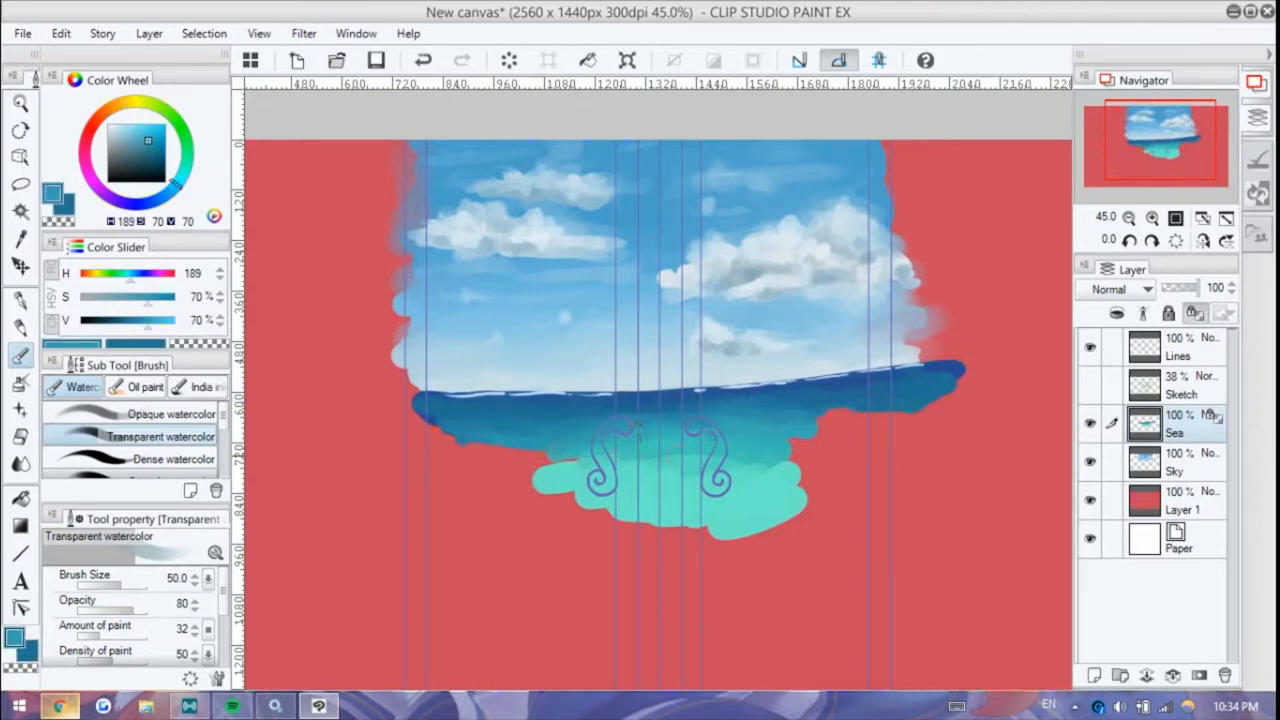
pyautogui.click(107, 127)
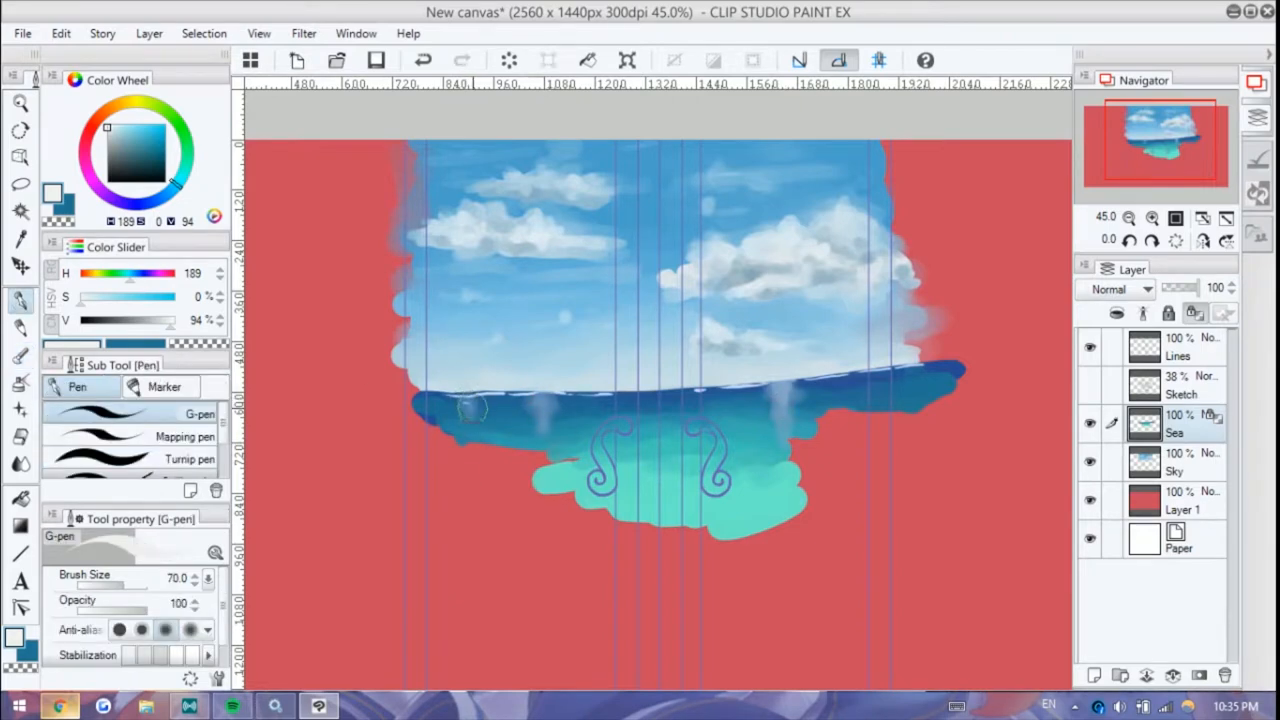
pyautogui.click(20, 355)
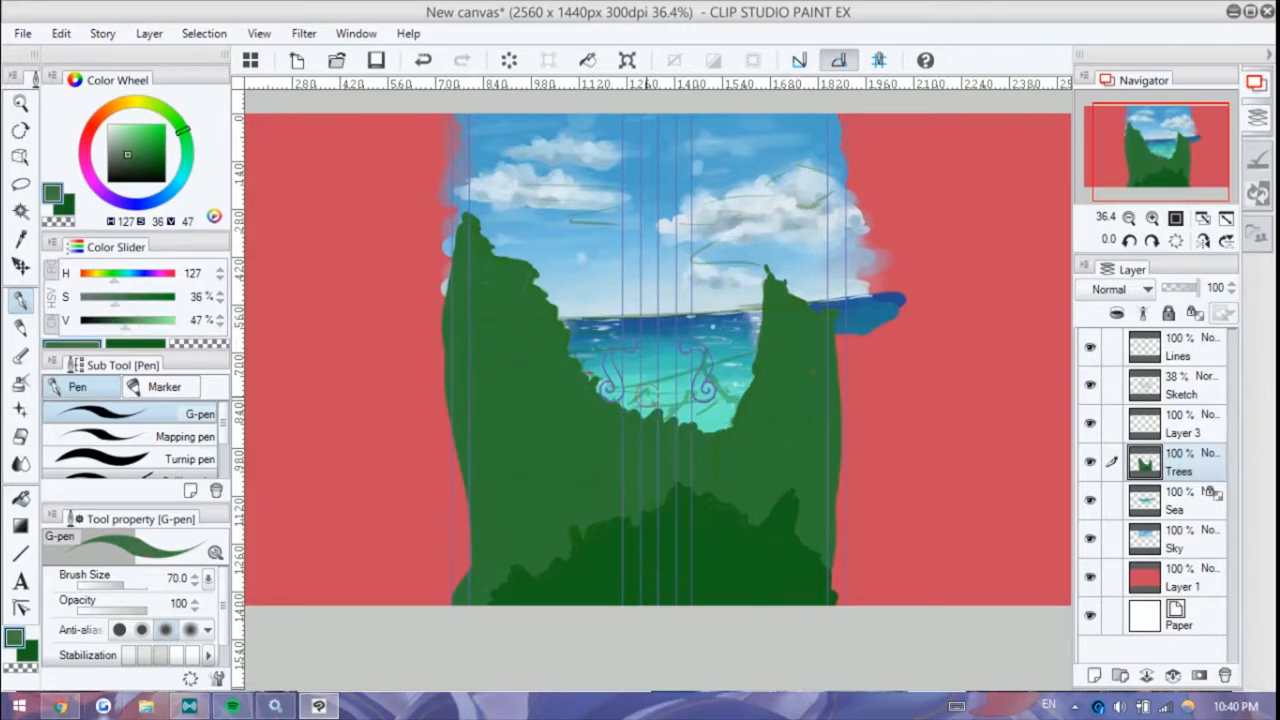
# Step: Hide the red backdrop layer
pyautogui.click(640, 405)
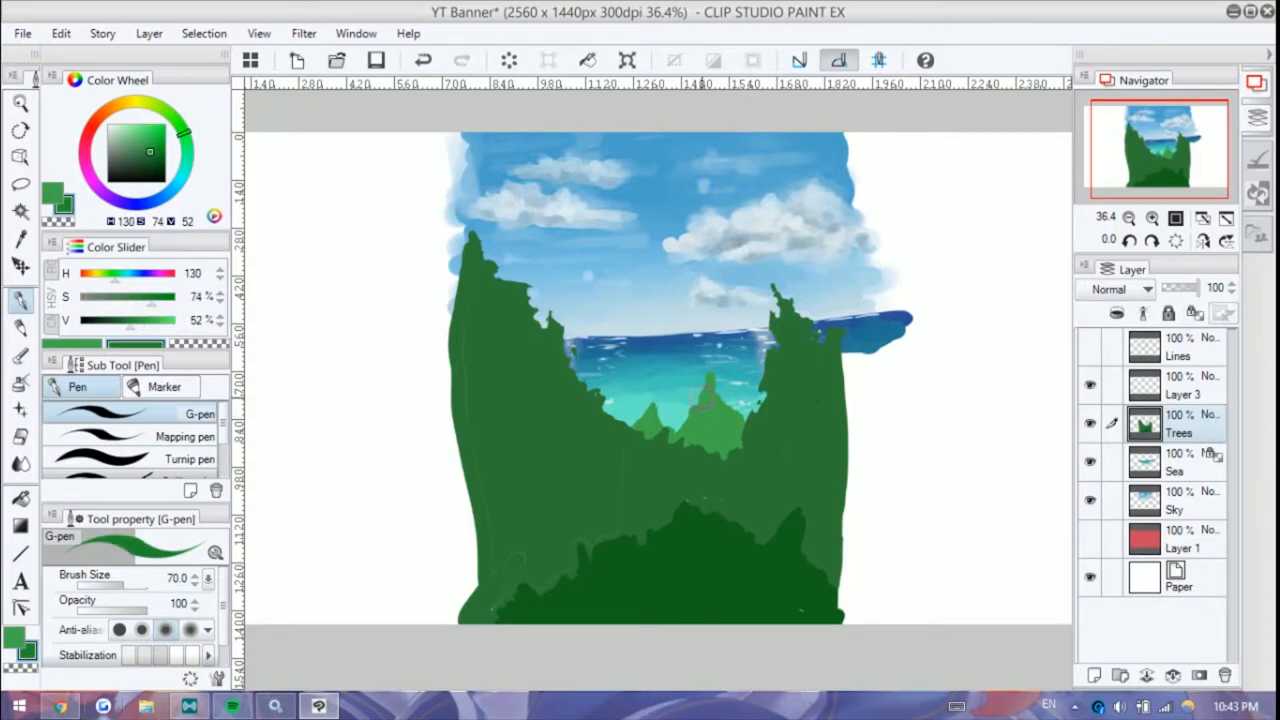
# Step: Select the Dense watercolor brush with a lighter green for tree highlights
pyautogui.click(20, 325)
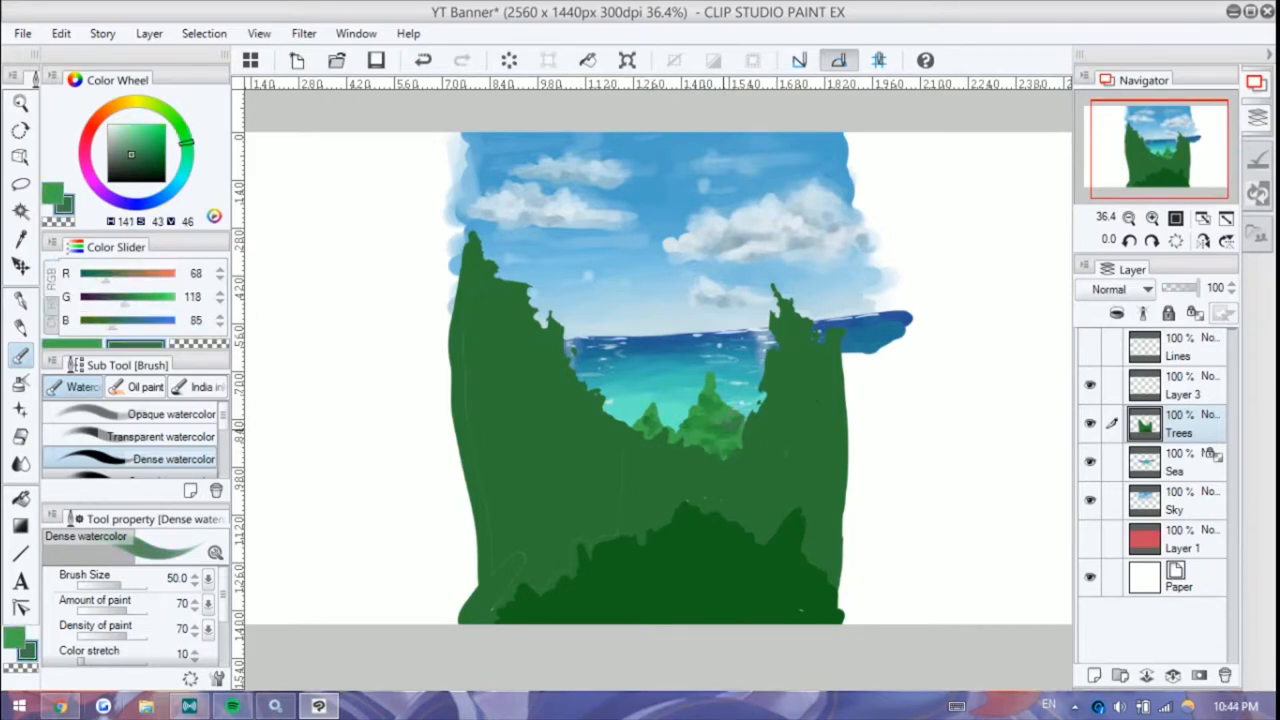
pyautogui.click(140, 140)
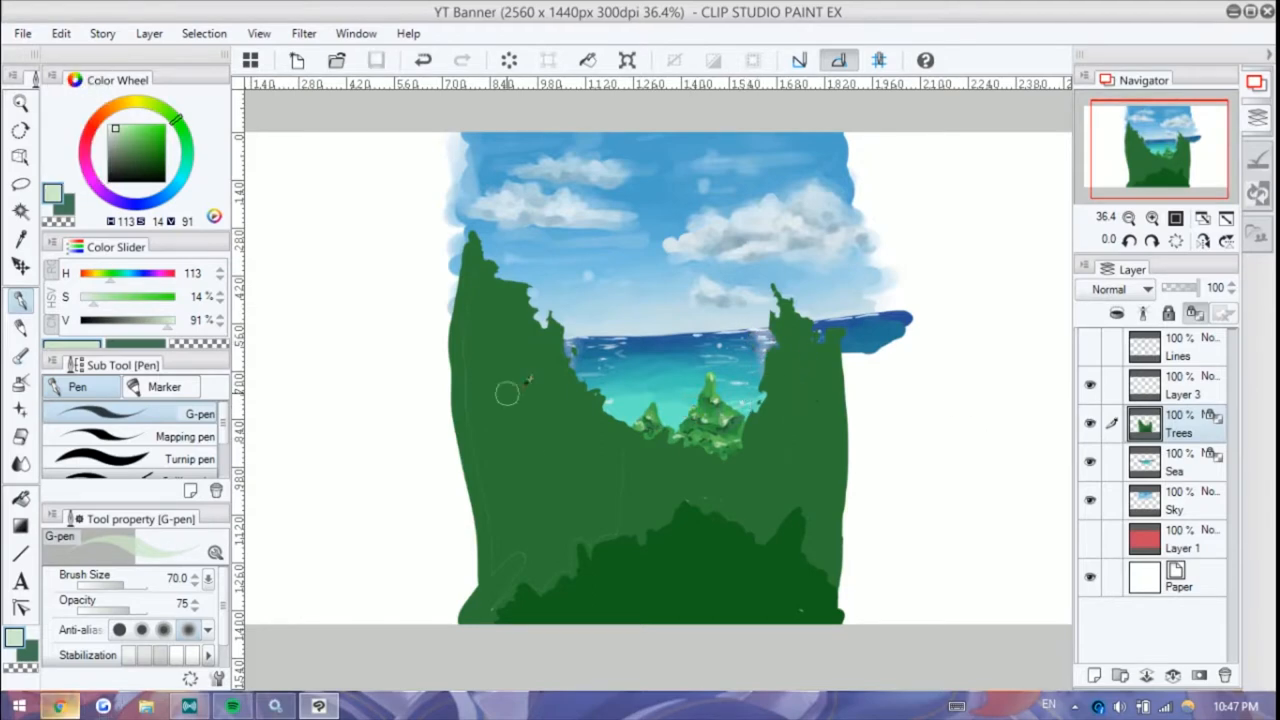
# Step: Paint and blend dark foliage texture across the left cliff and lower trees
pyautogui.click(20, 345)
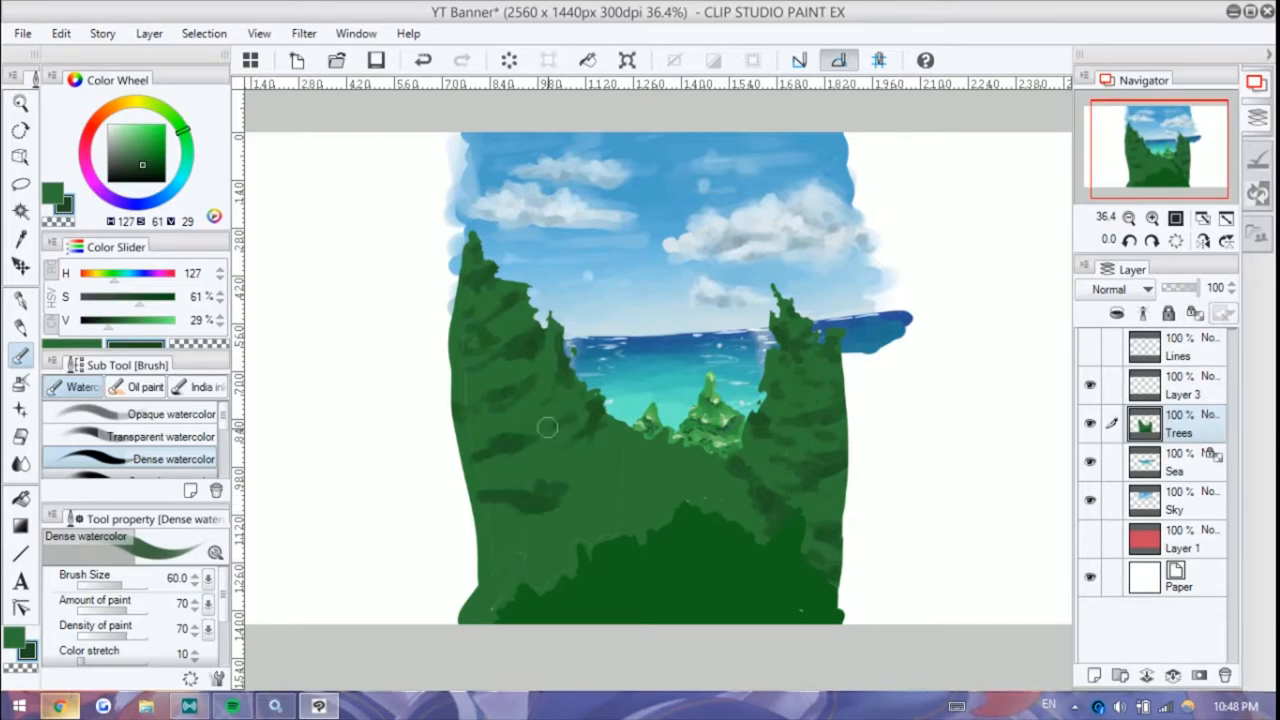
pyautogui.moveTo(547, 428); pyautogui.dragTo(725, 508)
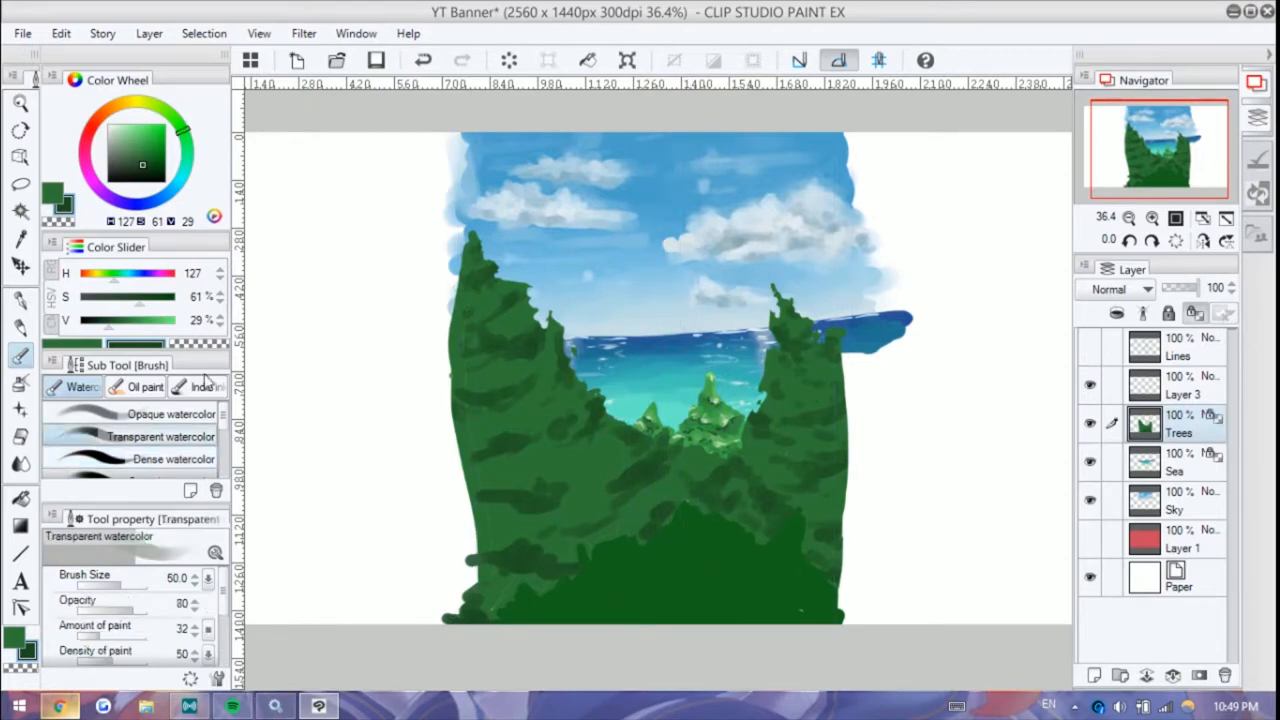
pyautogui.click(490, 295)
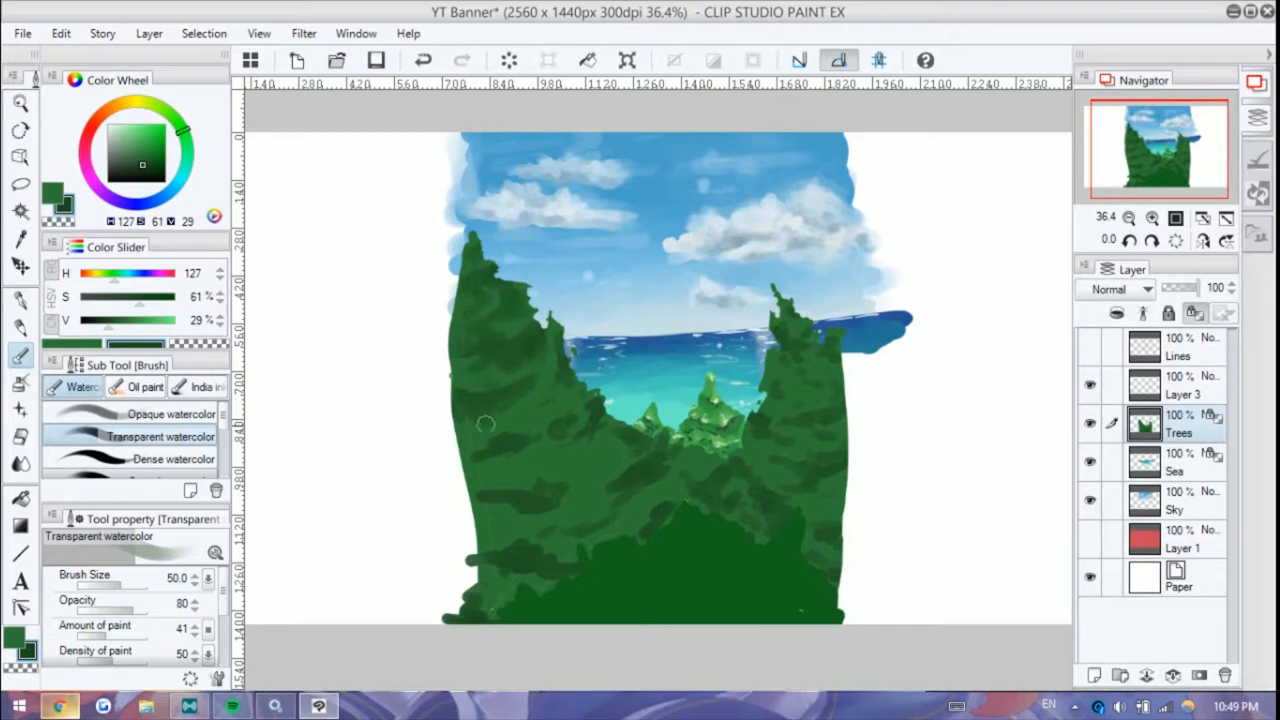
pyautogui.moveTo(485, 423); pyautogui.dragTo(480, 508)
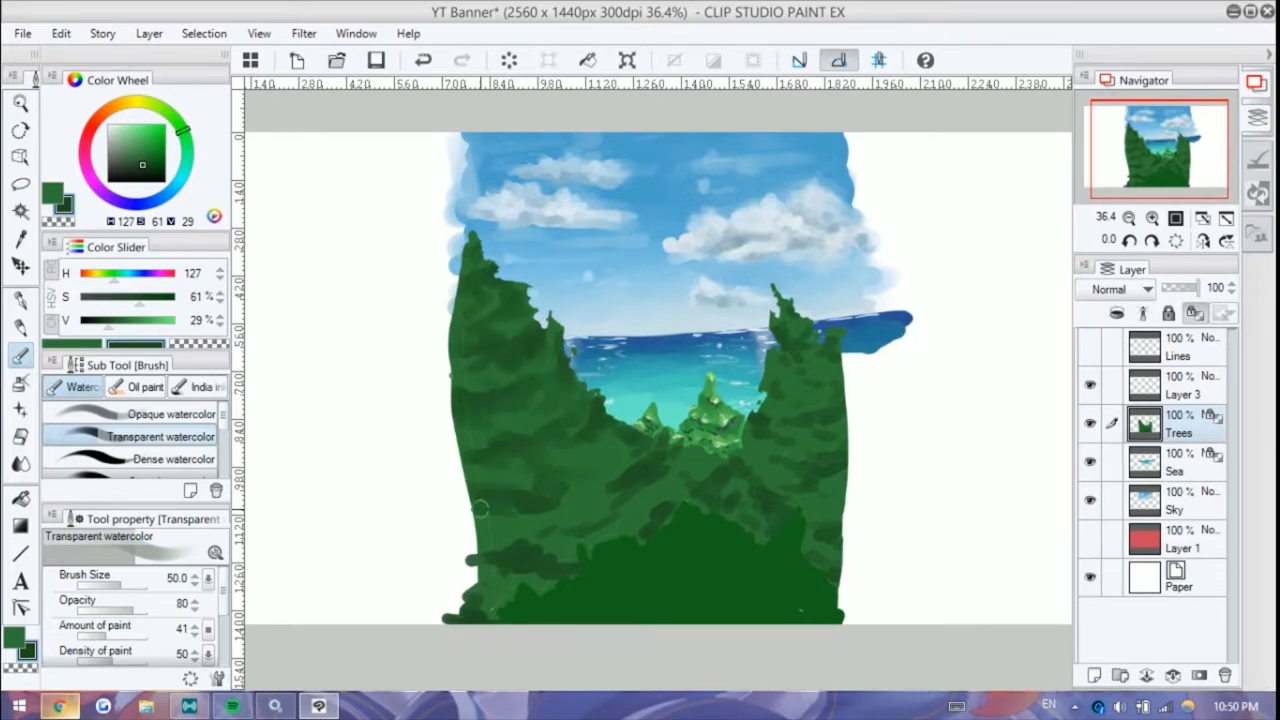
pyautogui.moveTo(480, 510); pyautogui.dragTo(645, 530)
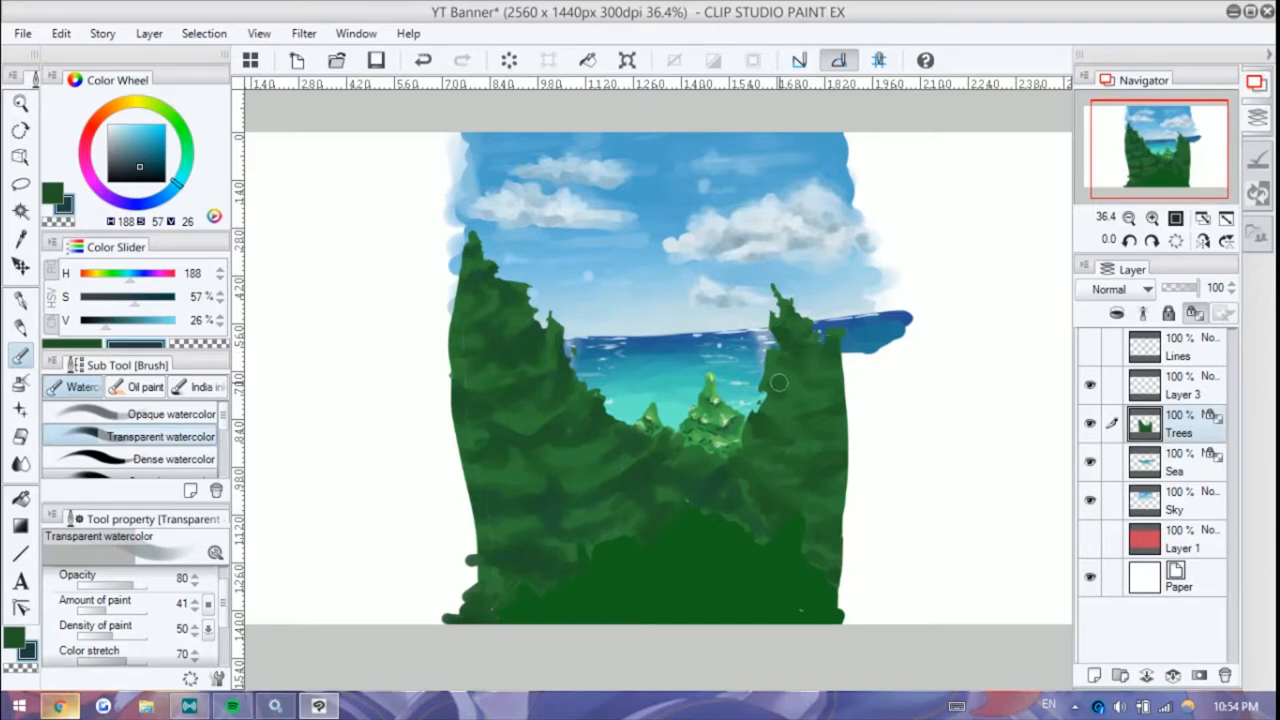
pyautogui.moveTo(780, 383); pyautogui.dragTo(837, 583)
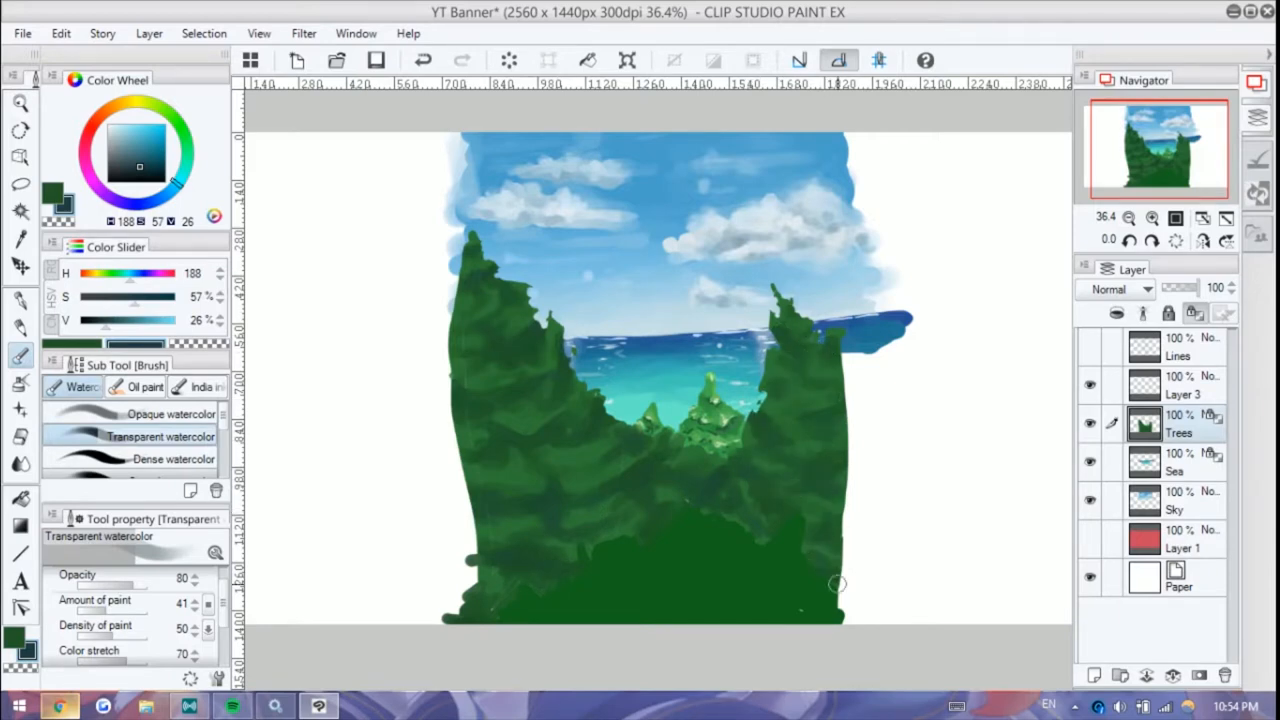
# Step: Add darker green shading, then lighter highlight strokes on the left and right trees
pyautogui.click(150, 165)
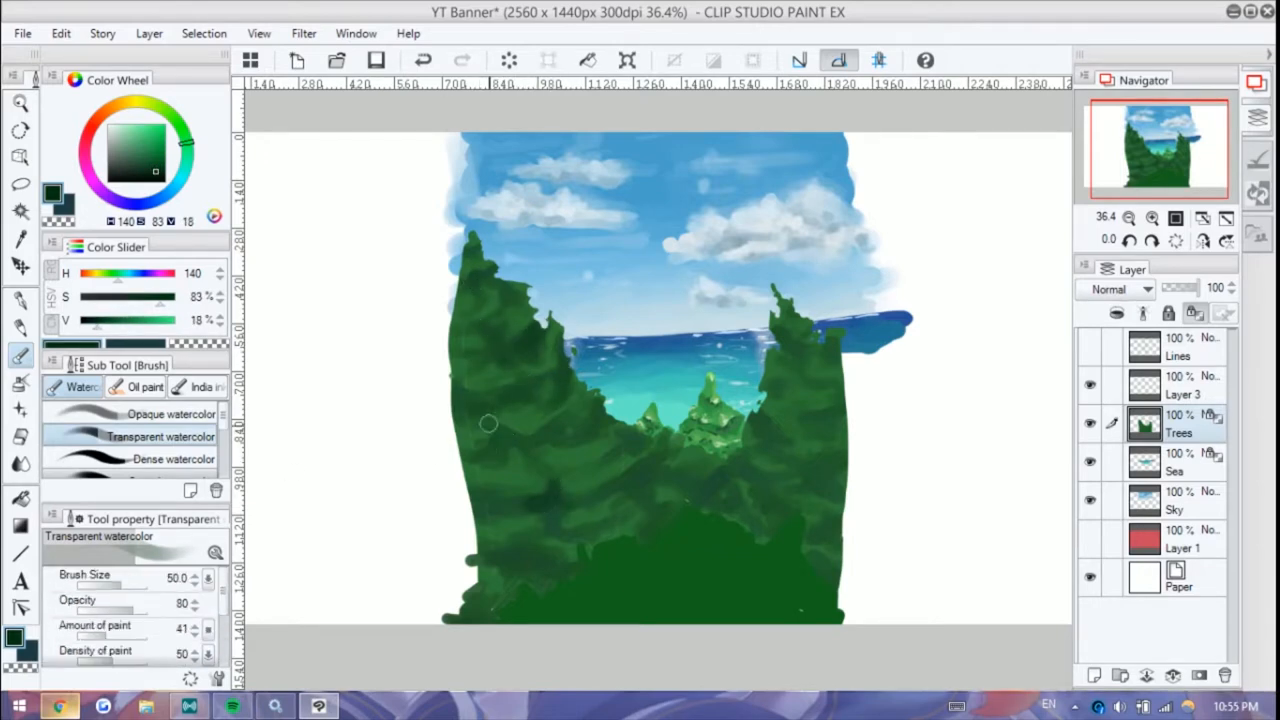
pyautogui.moveTo(489, 423); pyautogui.dragTo(549, 488)
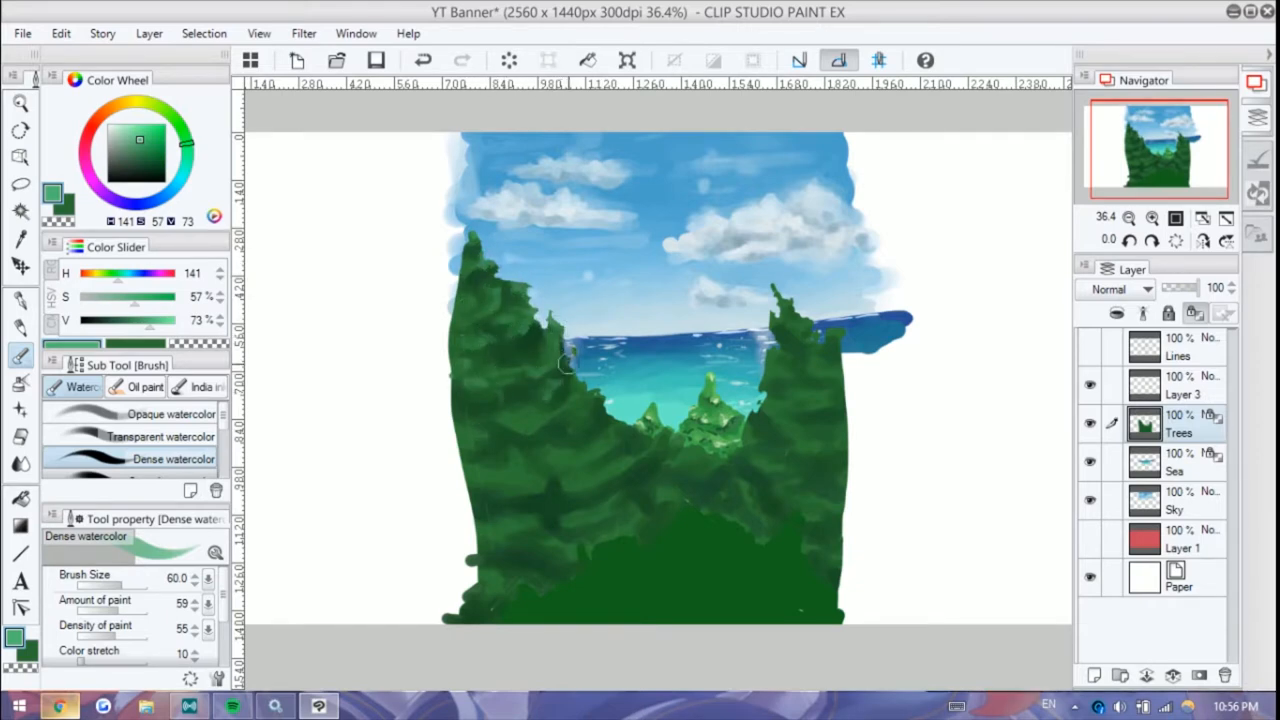
pyautogui.moveTo(565, 365); pyautogui.dragTo(588, 420)
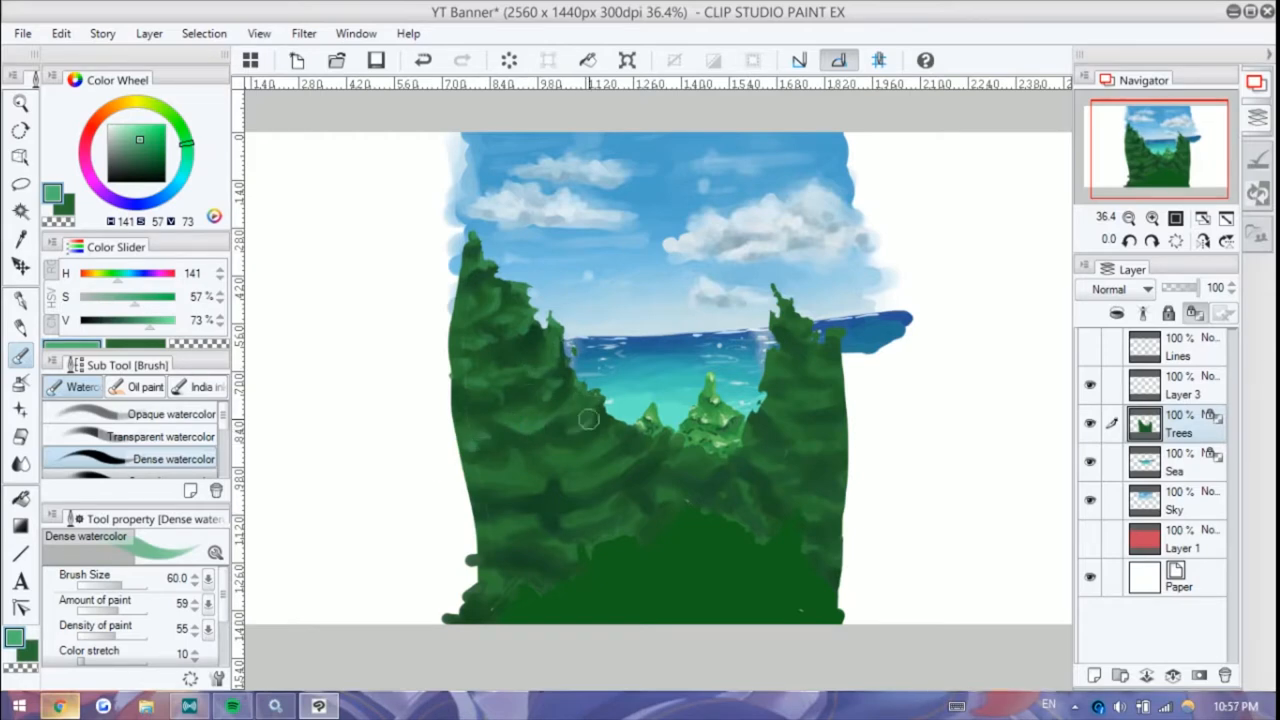
pyautogui.moveTo(589, 418); pyautogui.dragTo(546, 485)
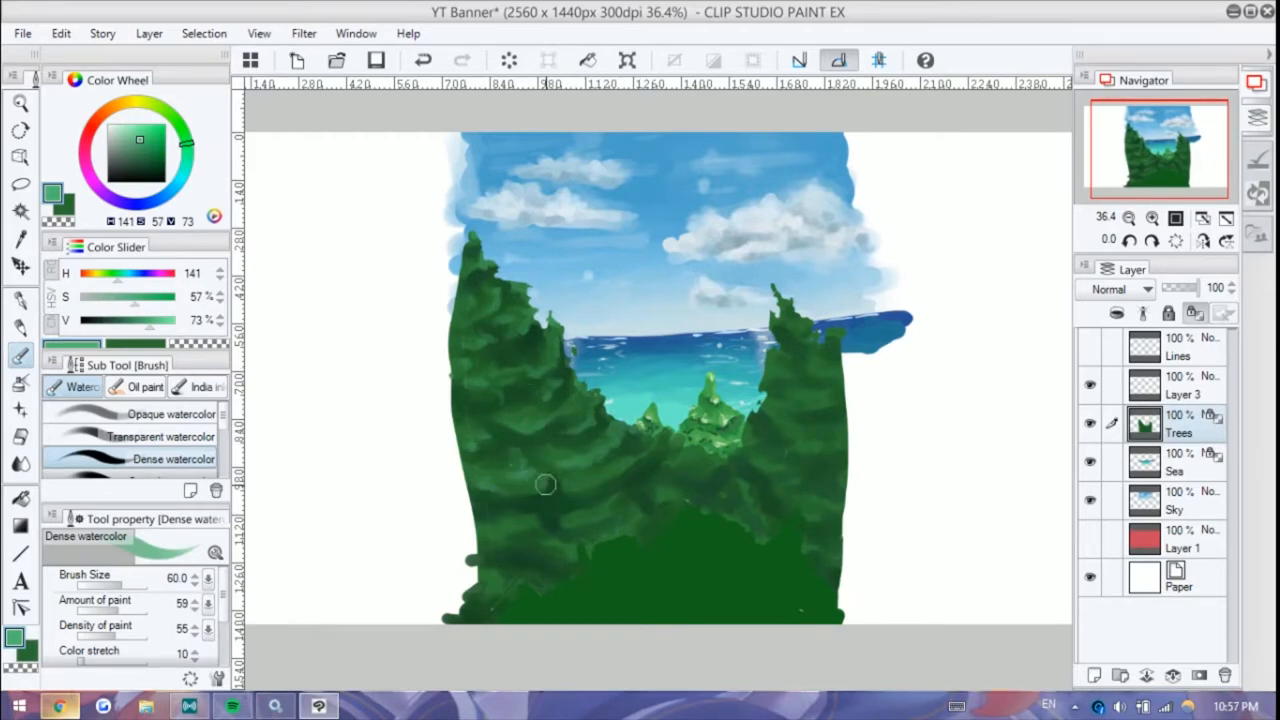
pyautogui.moveTo(545, 485); pyautogui.dragTo(549, 512)
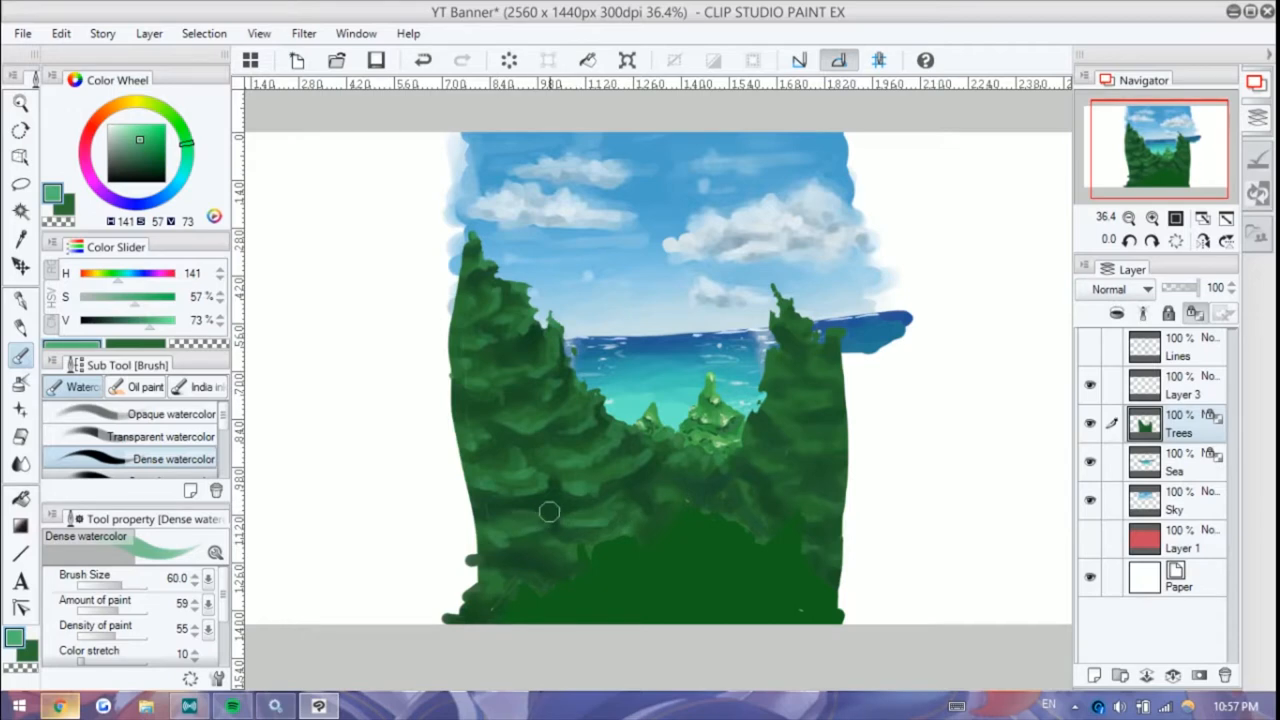
pyautogui.moveTo(549, 512); pyautogui.dragTo(770, 540)
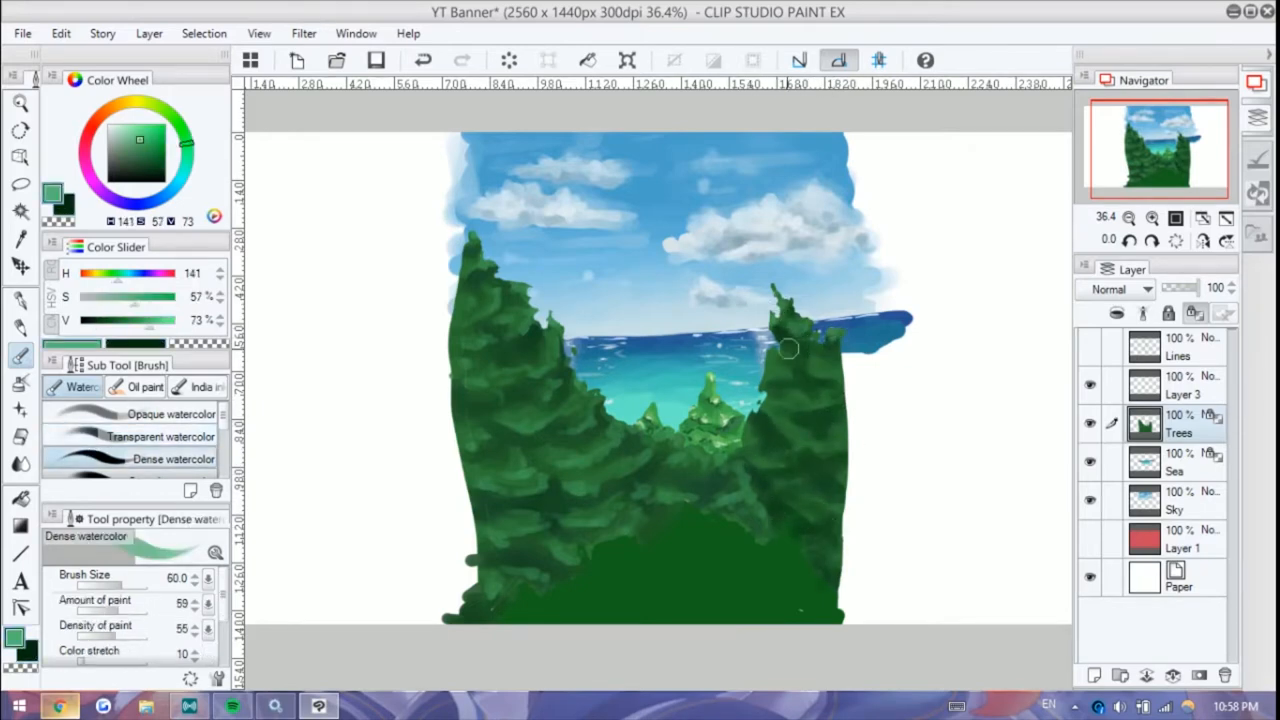
pyautogui.moveTo(788, 348); pyautogui.dragTo(758, 422)
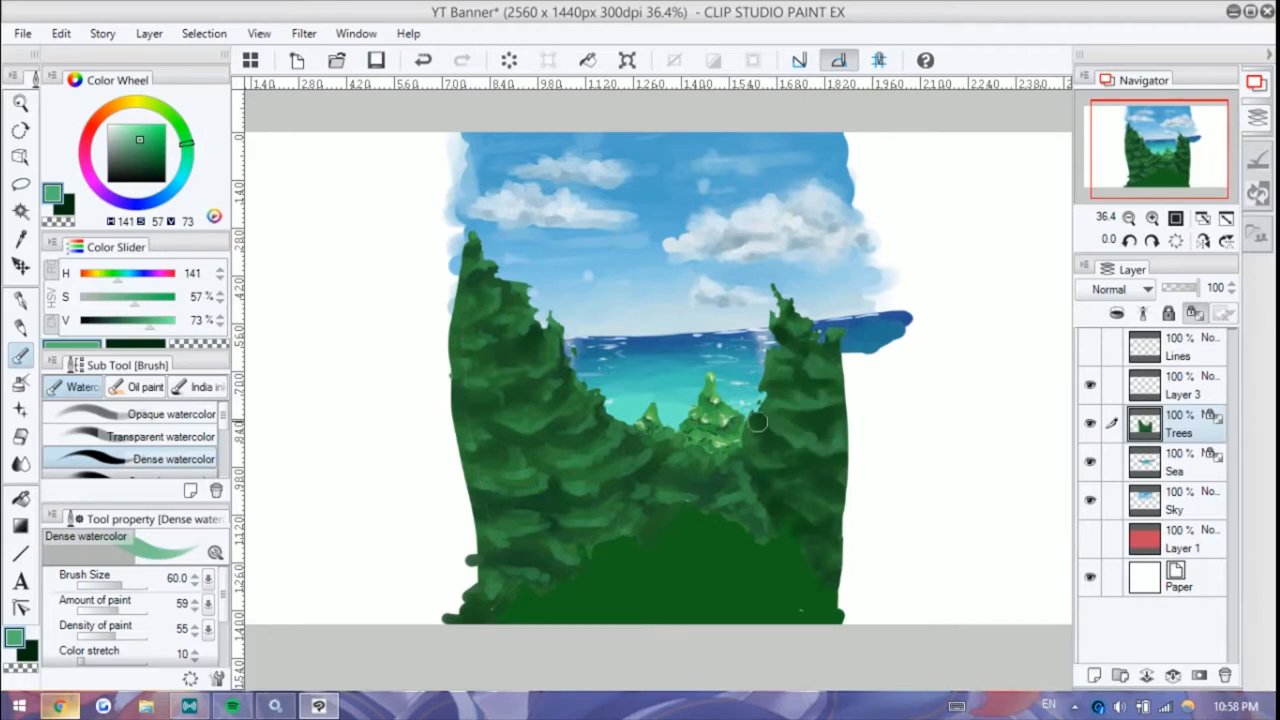
pyautogui.click(161, 436)
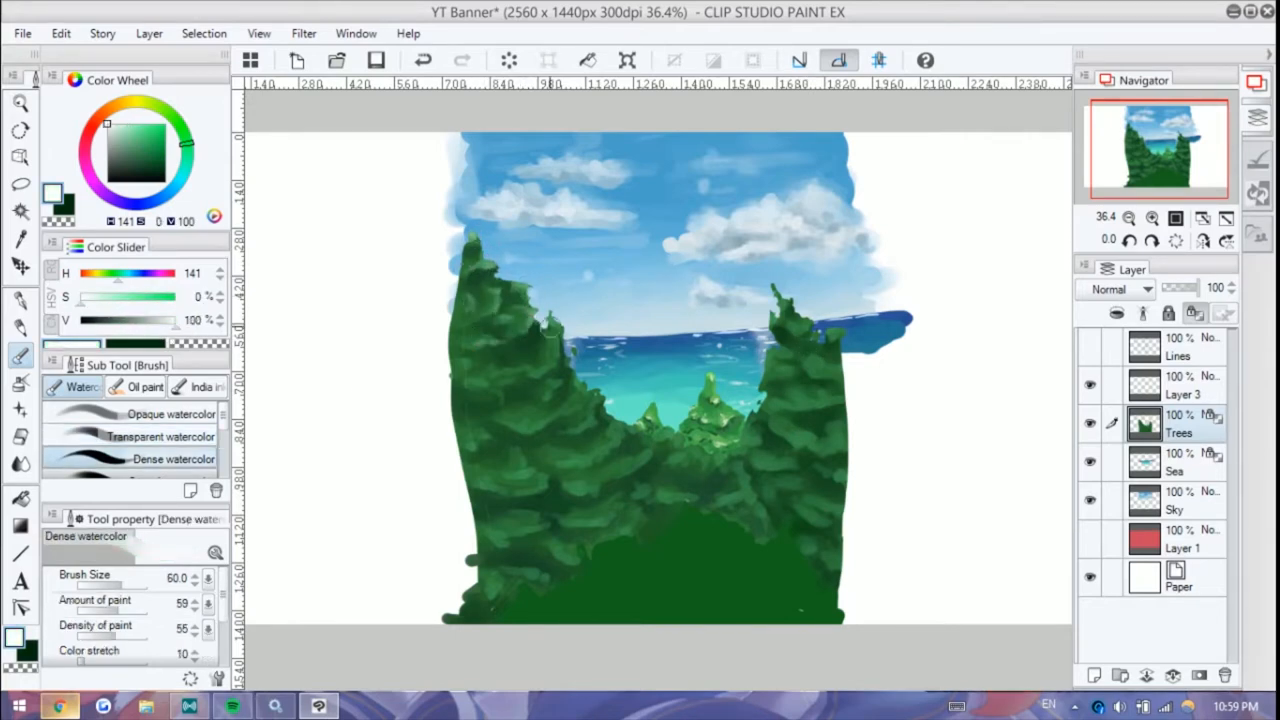
# Step: Paint pale highlight strokes, then a dark shape filling the right-hand trees
pyautogui.moveTo(550, 325); pyautogui.dragTo(485, 425)
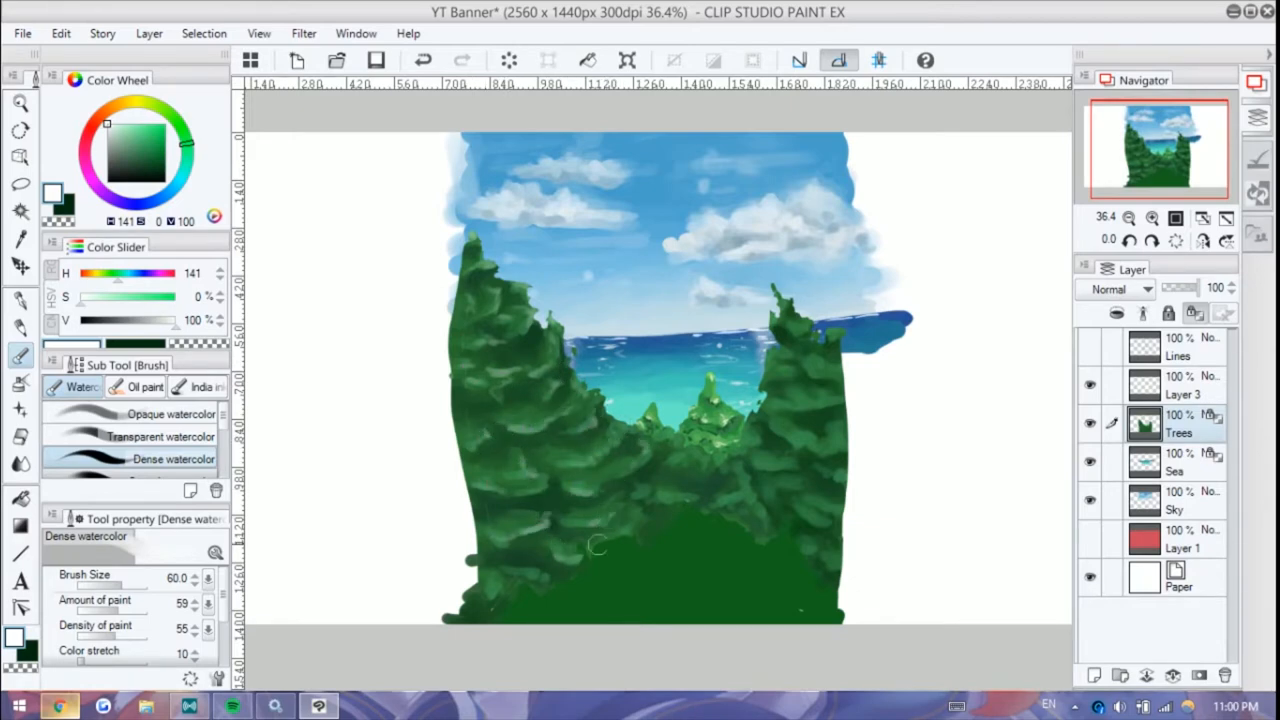
pyautogui.moveTo(595, 545); pyautogui.dragTo(765, 513)
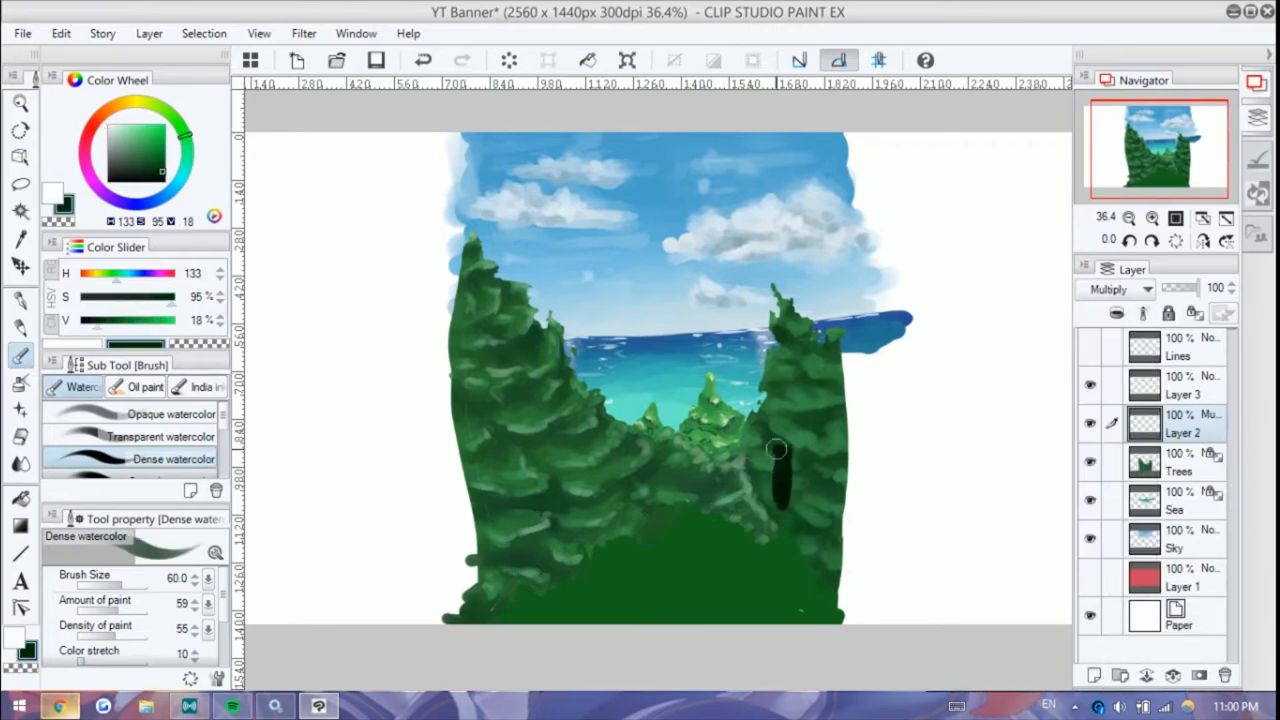
pyautogui.moveTo(777, 449); pyautogui.dragTo(846, 492)
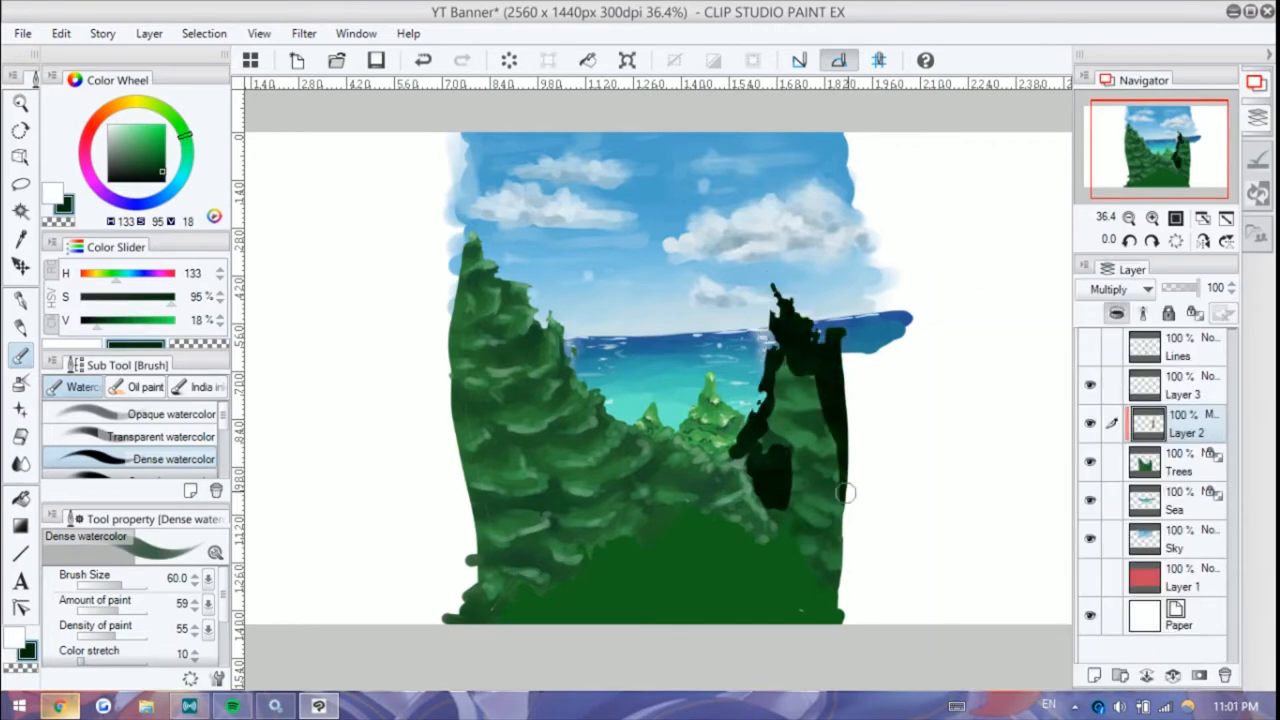
# Step: Set the new layer's blending mode to Add
pyautogui.click(1113, 289)
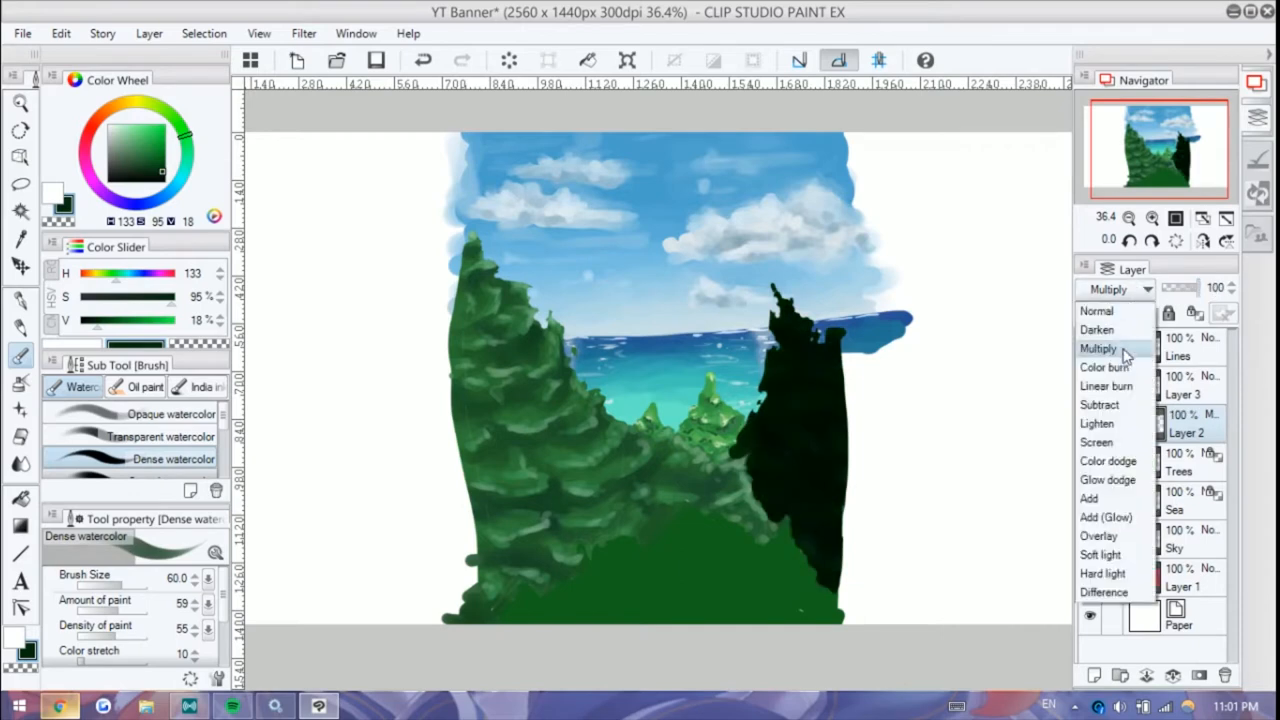
pyautogui.click(1099, 404)
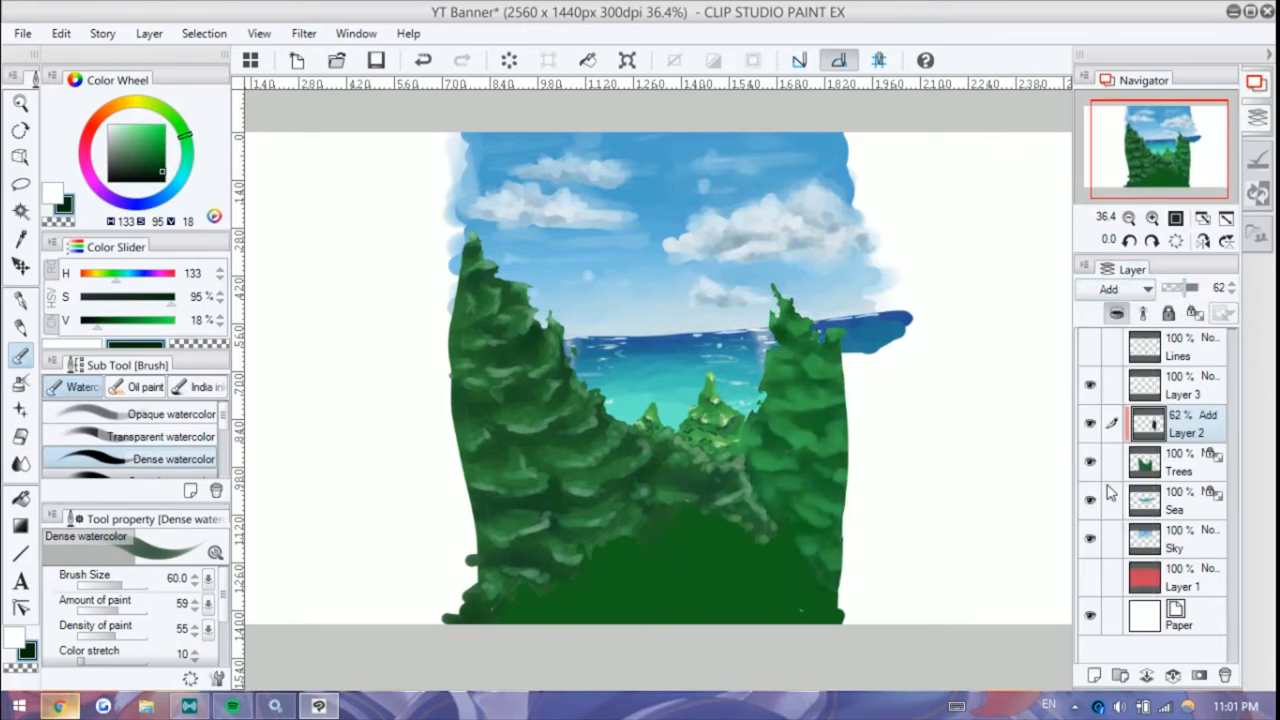
pyautogui.click(1113, 289)
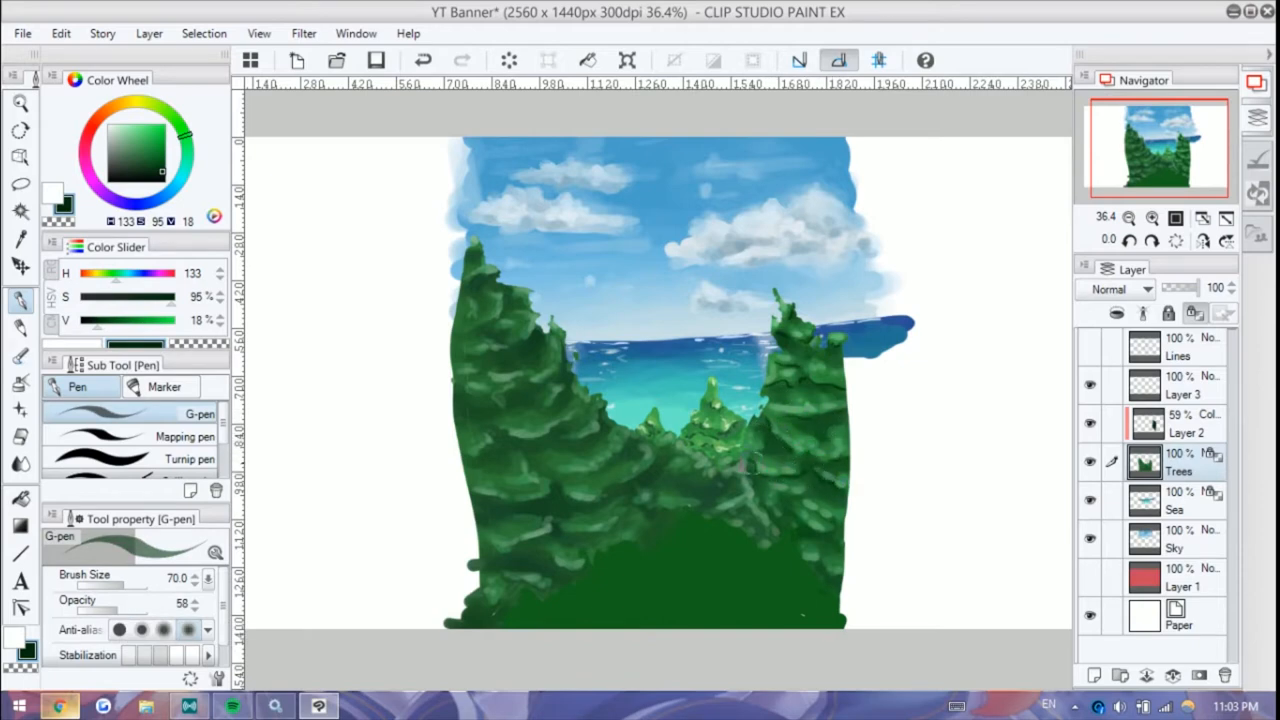
# Step: Paint cyan light over the right-hand trees and try a different blending mode
pyautogui.moveTo(760, 470); pyautogui.dragTo(812, 560)
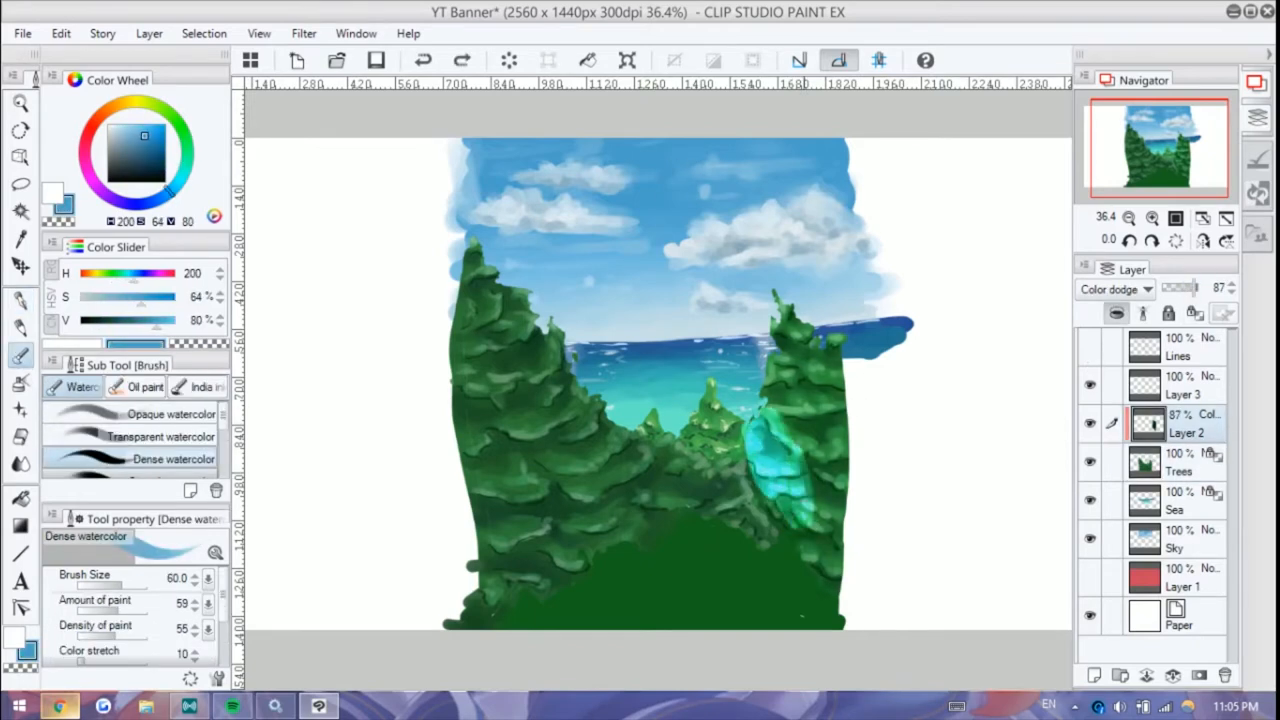
pyautogui.click(1115, 289)
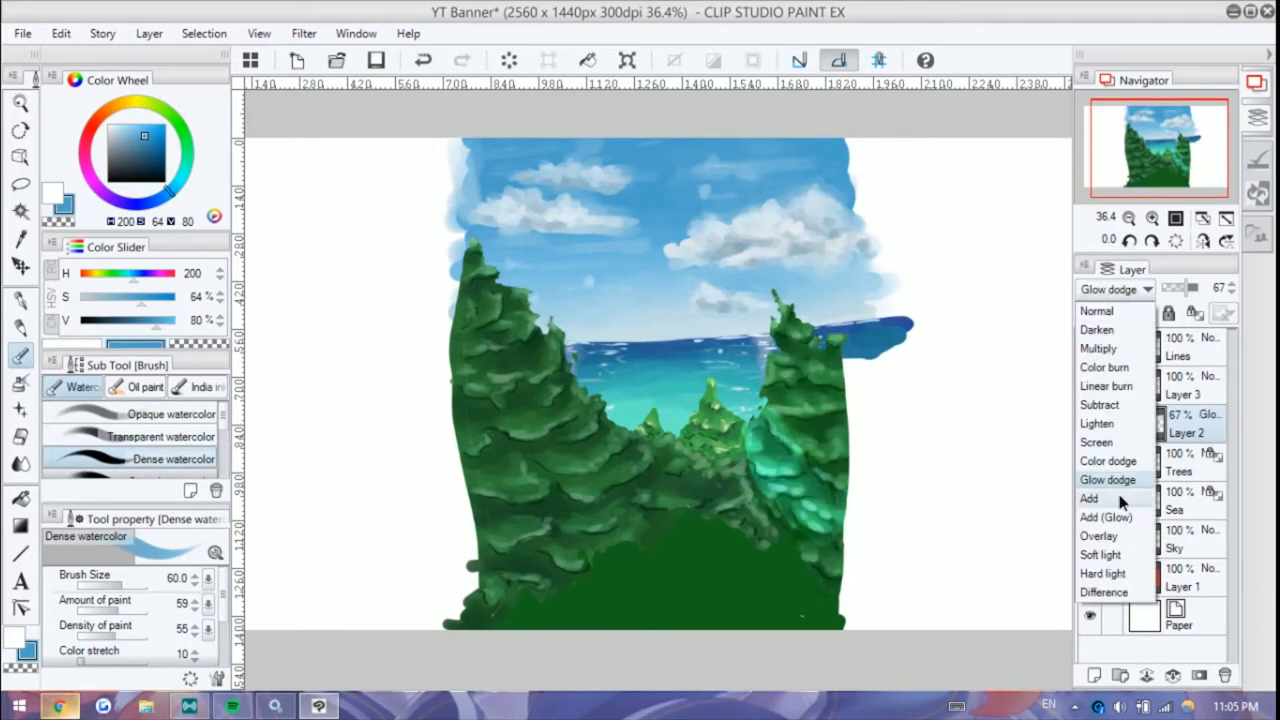
pyautogui.click(1100, 554)
pyautogui.write('Adjustment')
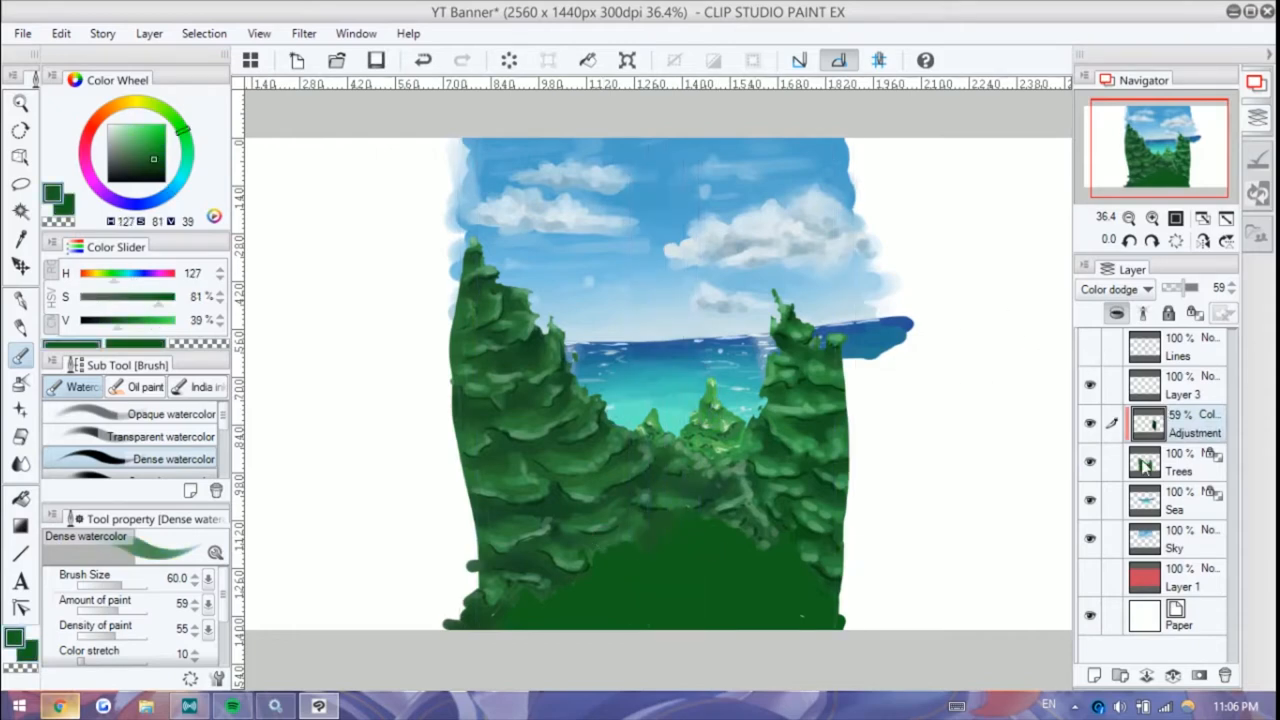
# Step: Return to the Trees layer and paint foliage texture along the forest bottom
pyautogui.click(1178, 462)
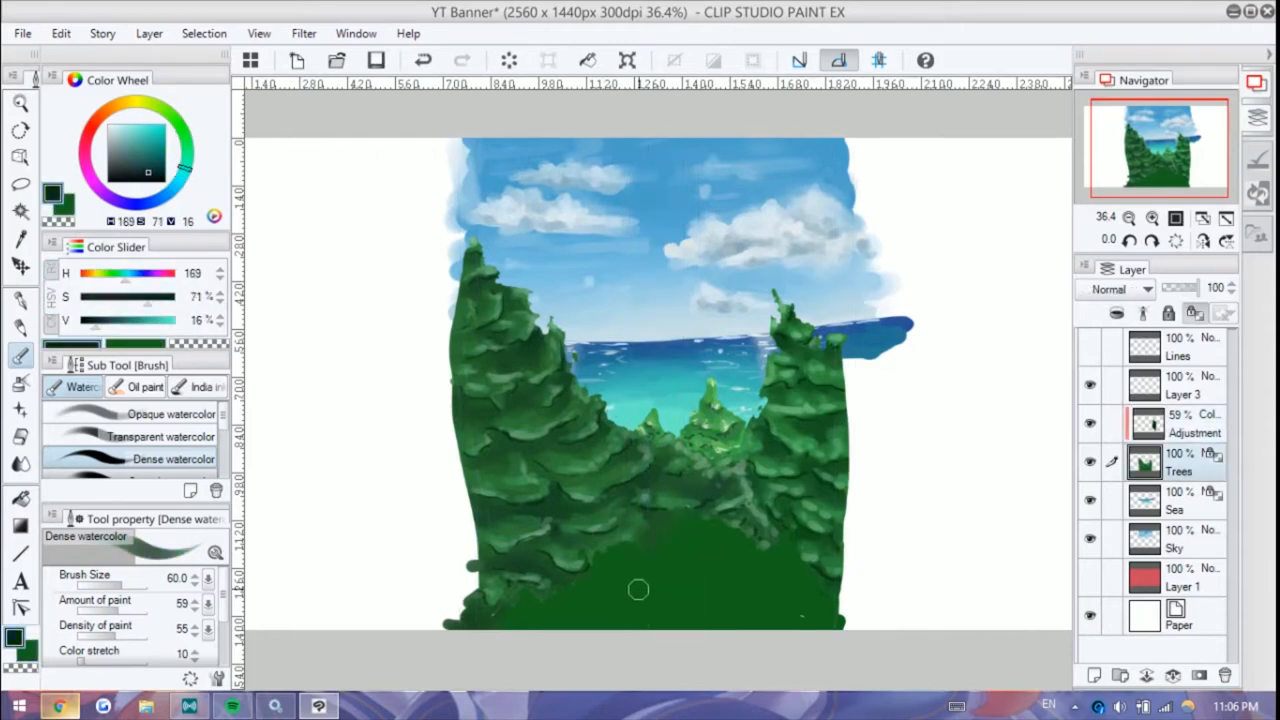
pyautogui.moveTo(638, 589); pyautogui.dragTo(531, 626)
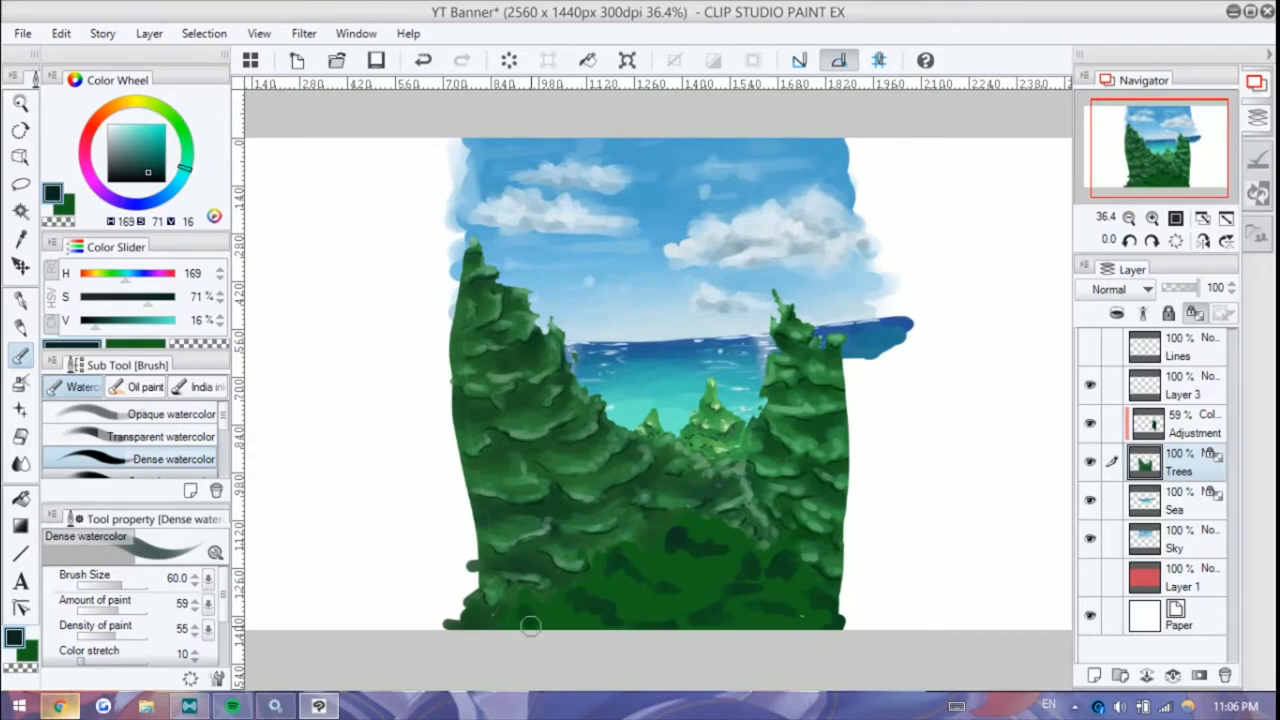
pyautogui.click(161, 436)
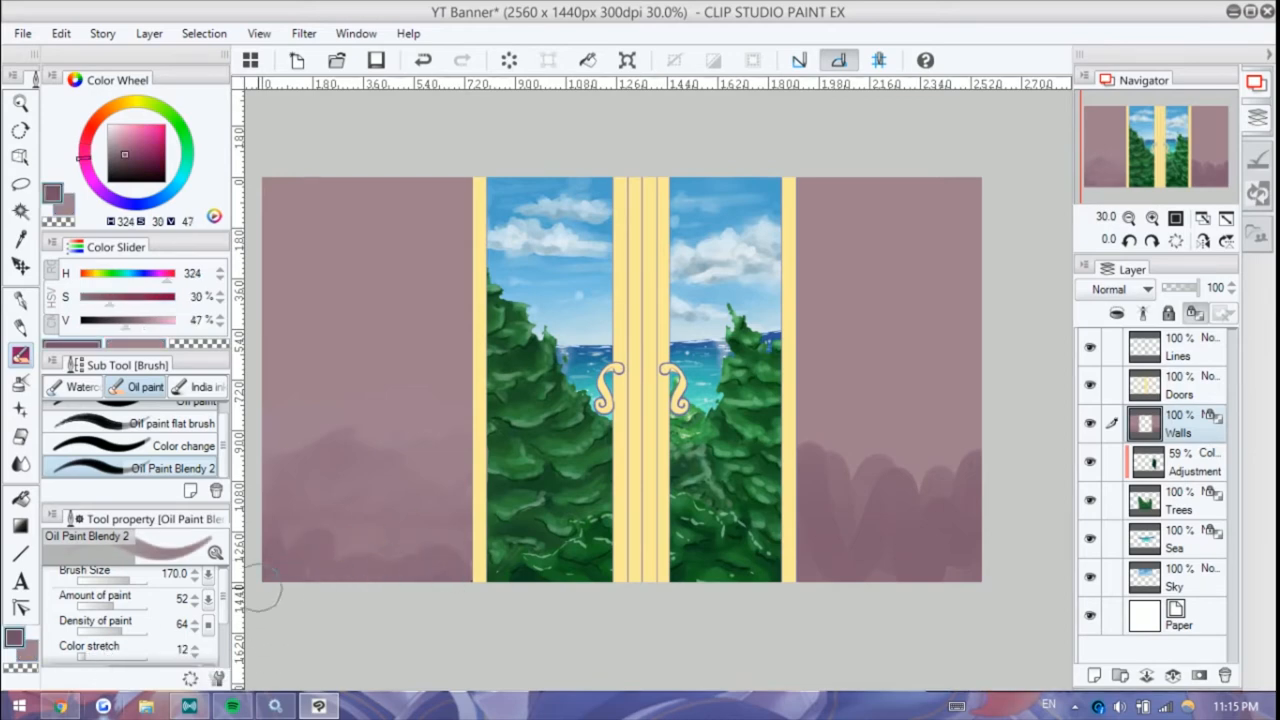
# Step: Pick a lighter mauve for blending the wall areas
pyautogui.click(118, 146)
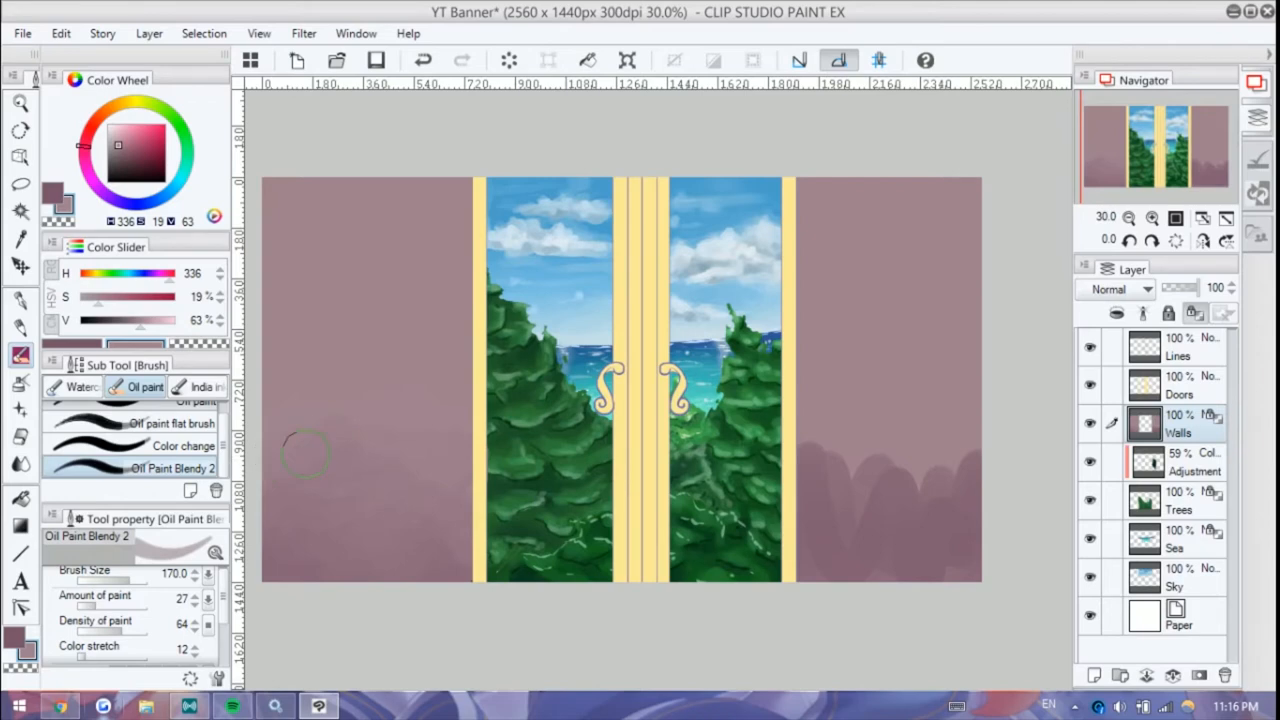
pyautogui.click(84, 387)
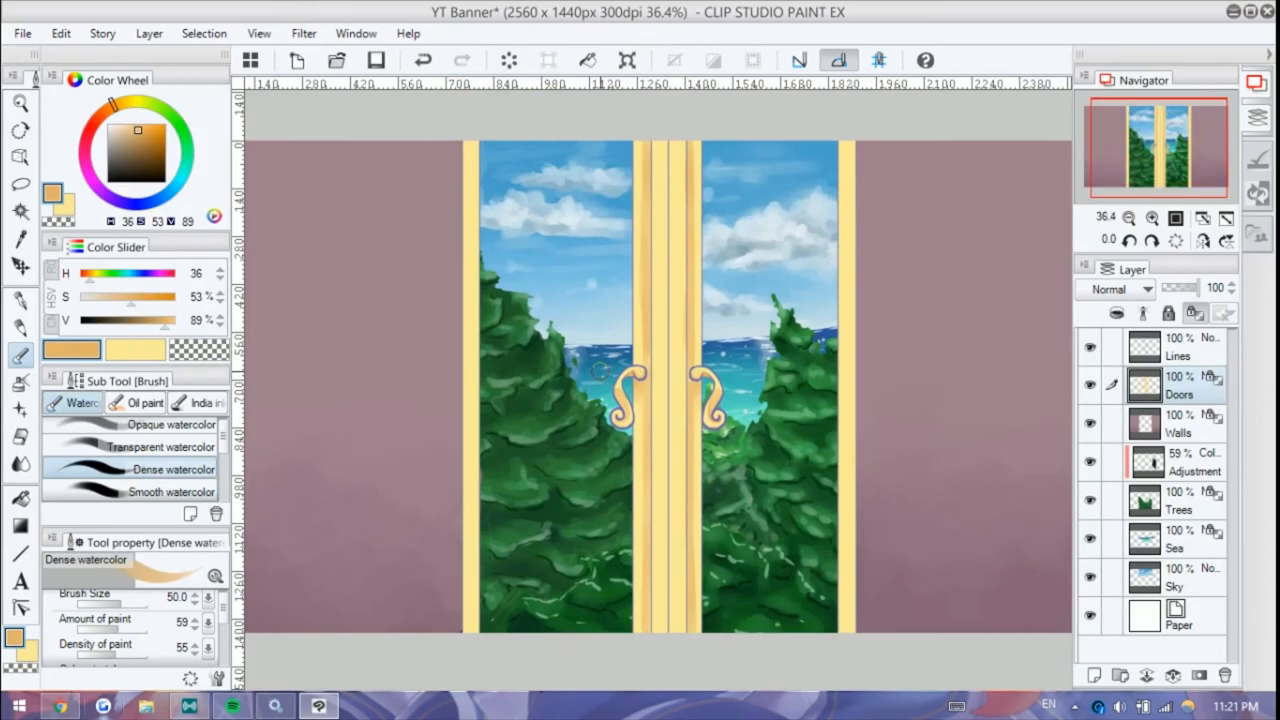
pyautogui.moveTo(528, 200)
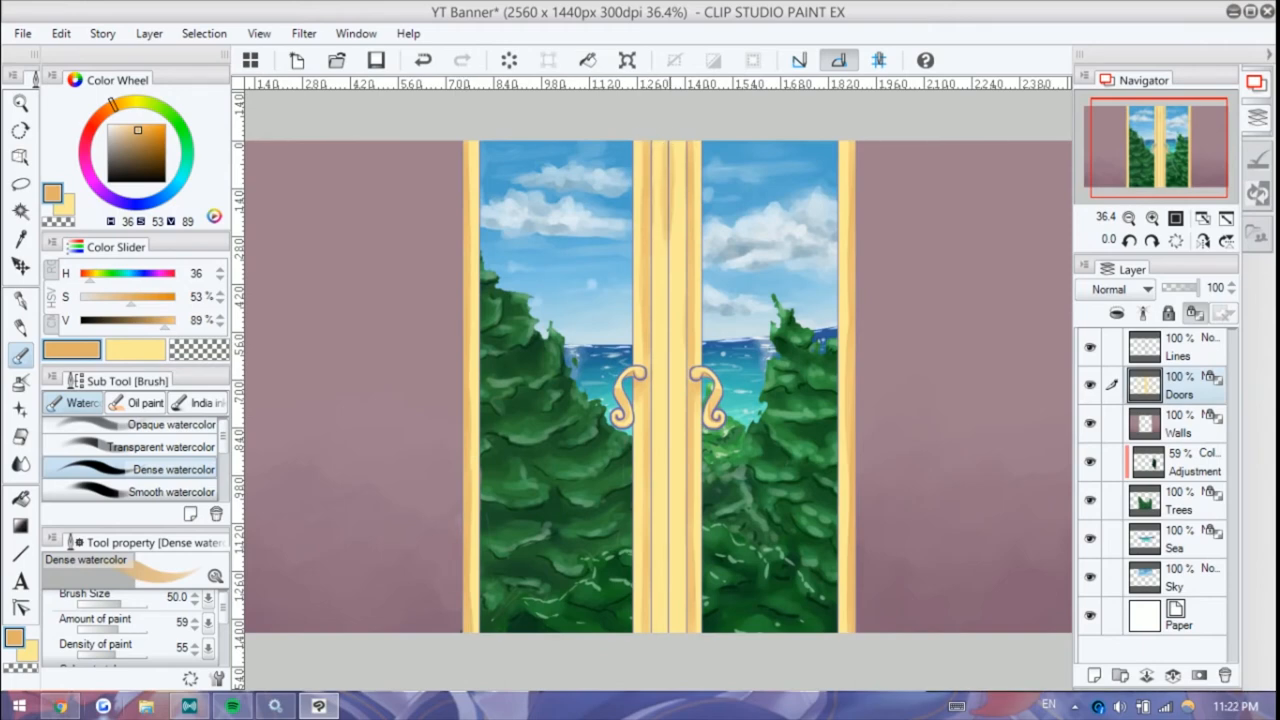
# Step: Choose a paint color for shading the golden door frames
pyautogui.click(100, 105)
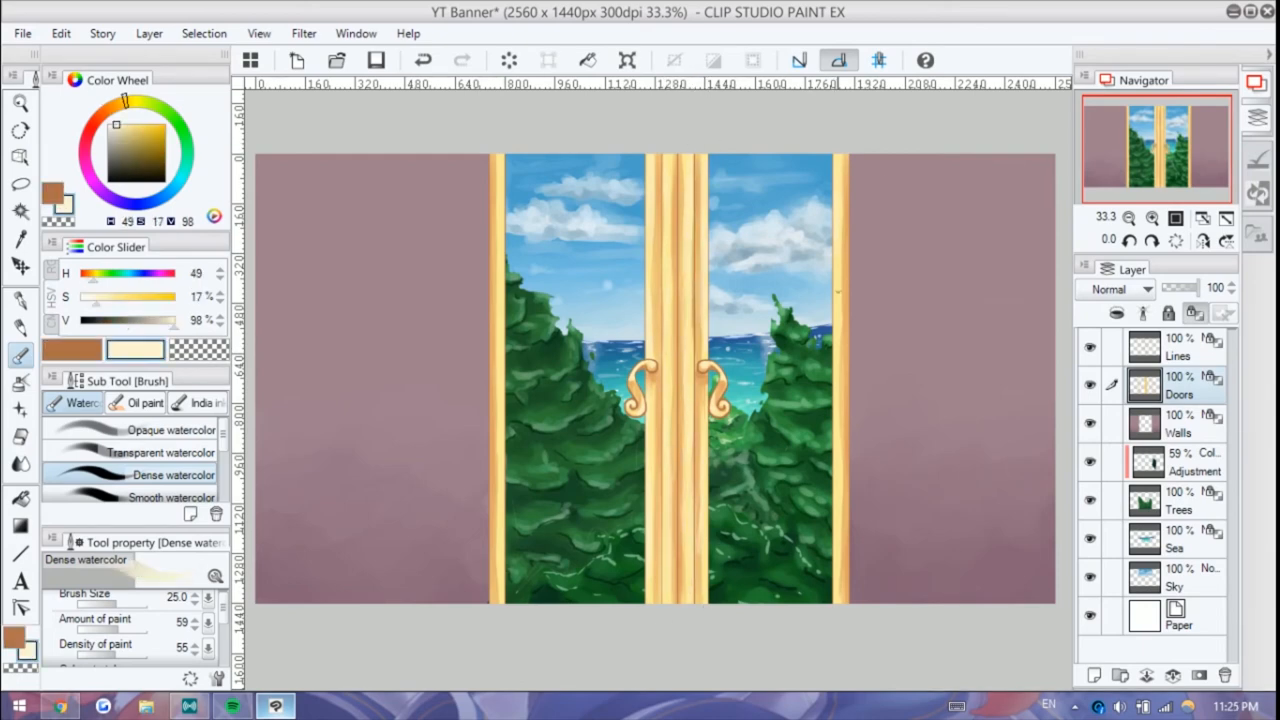
# Step: Set the new layer to Add (Glow) and raise the brush's paint amount
pyautogui.click(1115, 289)
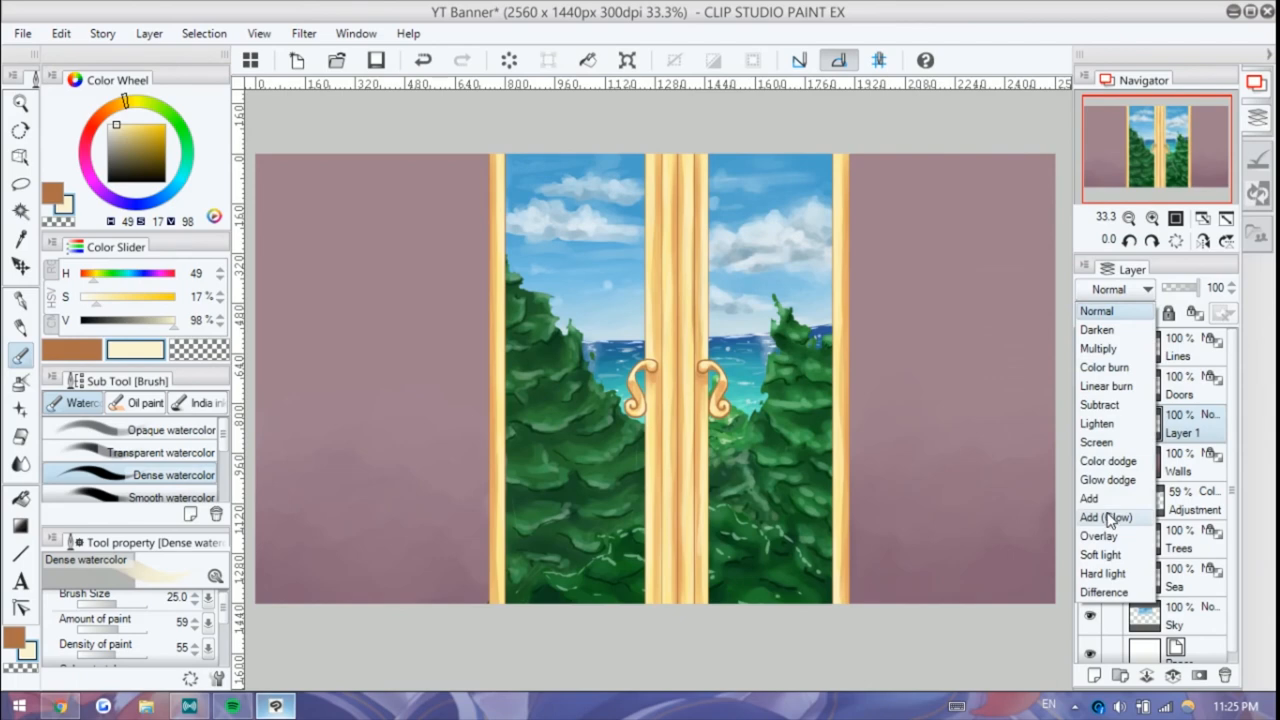
pyautogui.click(1105, 517)
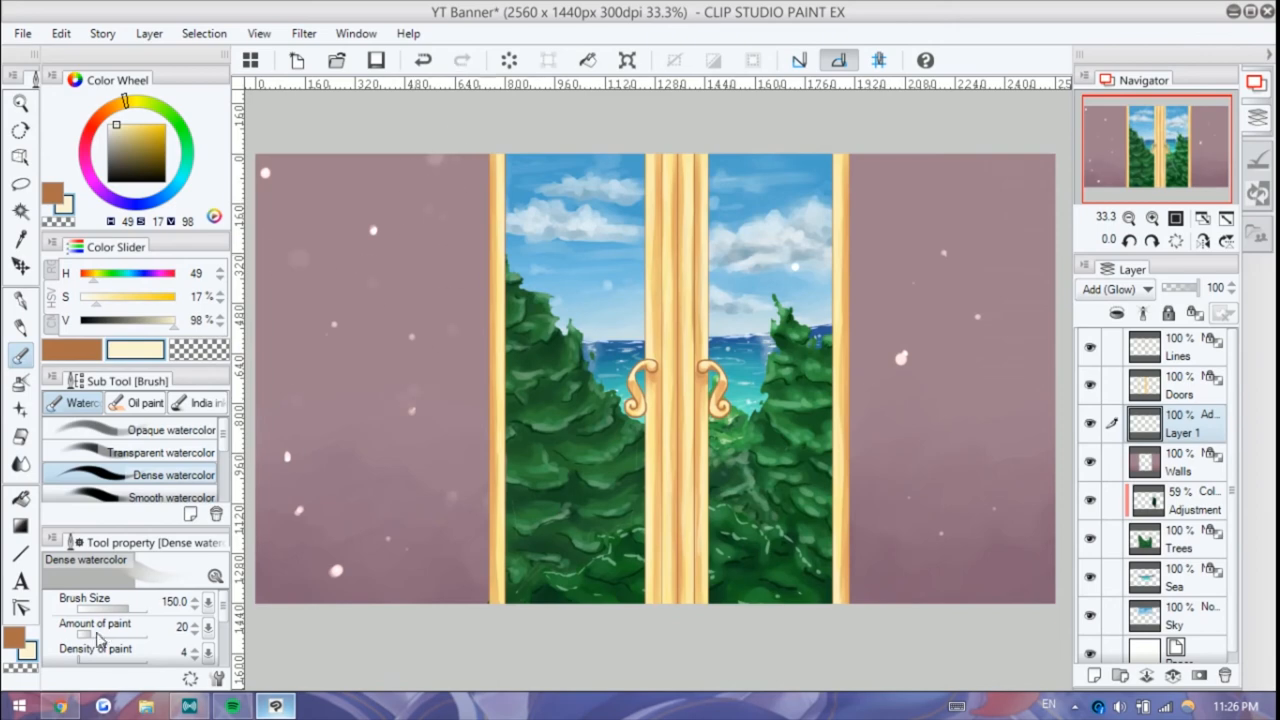
pyautogui.moveTo(85, 627); pyautogui.dragTo(155, 627)
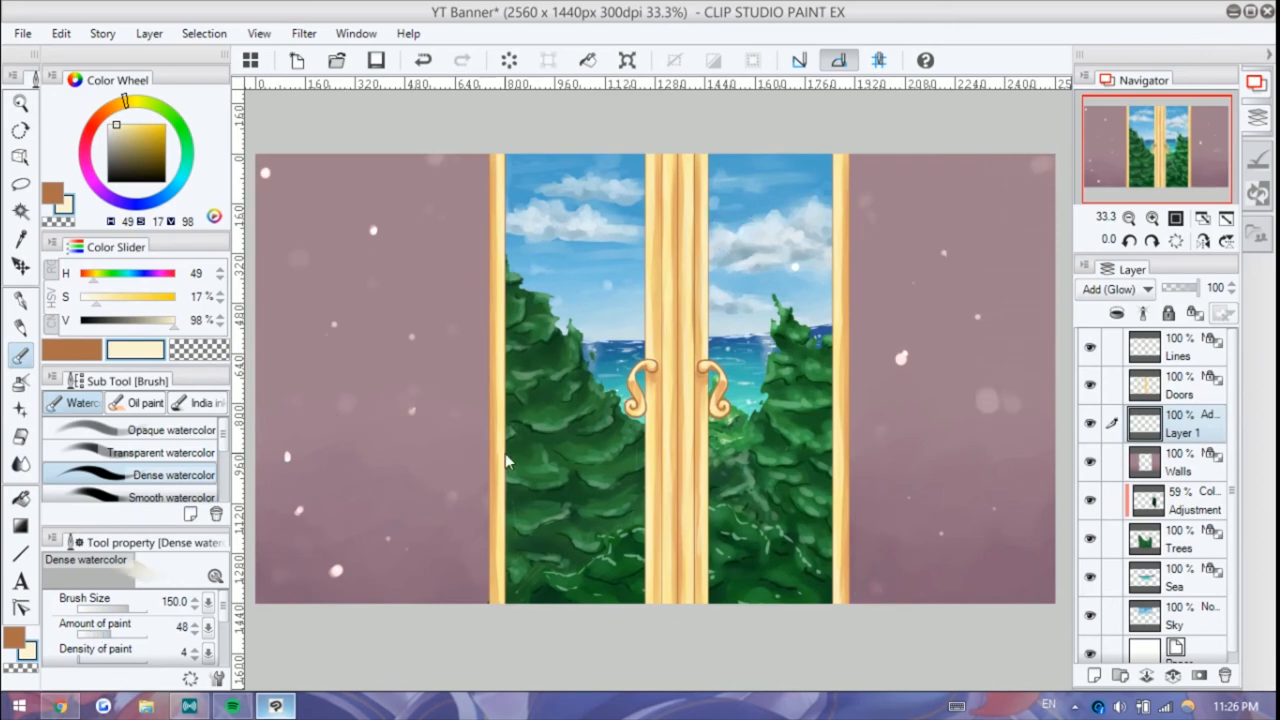